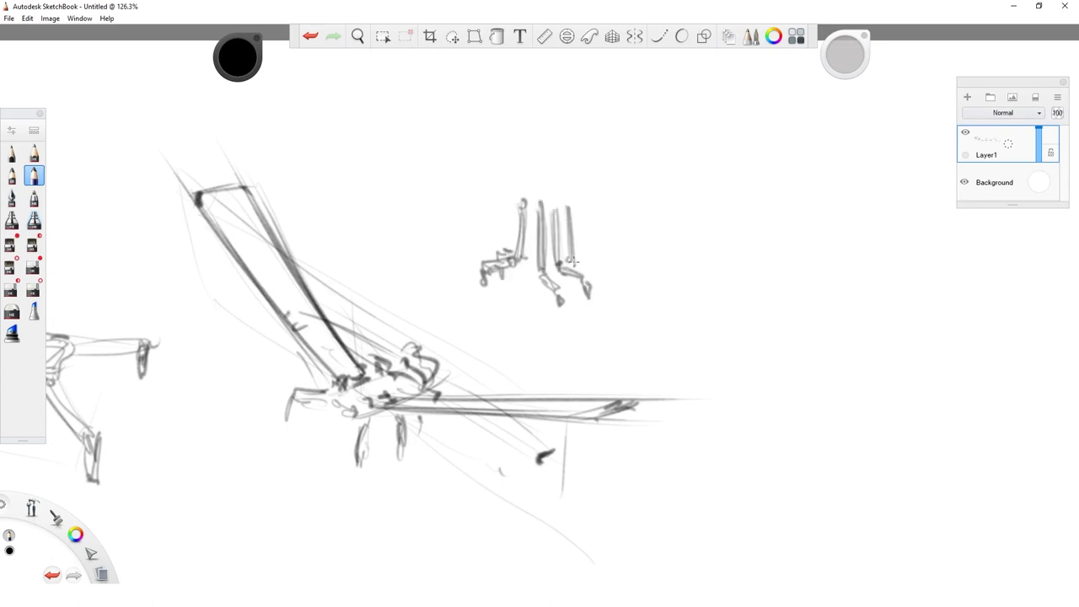
# - Pencil-sketch small four-legged robot bodies and a winged version with wing pair and detail
pyautogui.moveTo(520, 169); pyautogui.dragTo(577, 216)
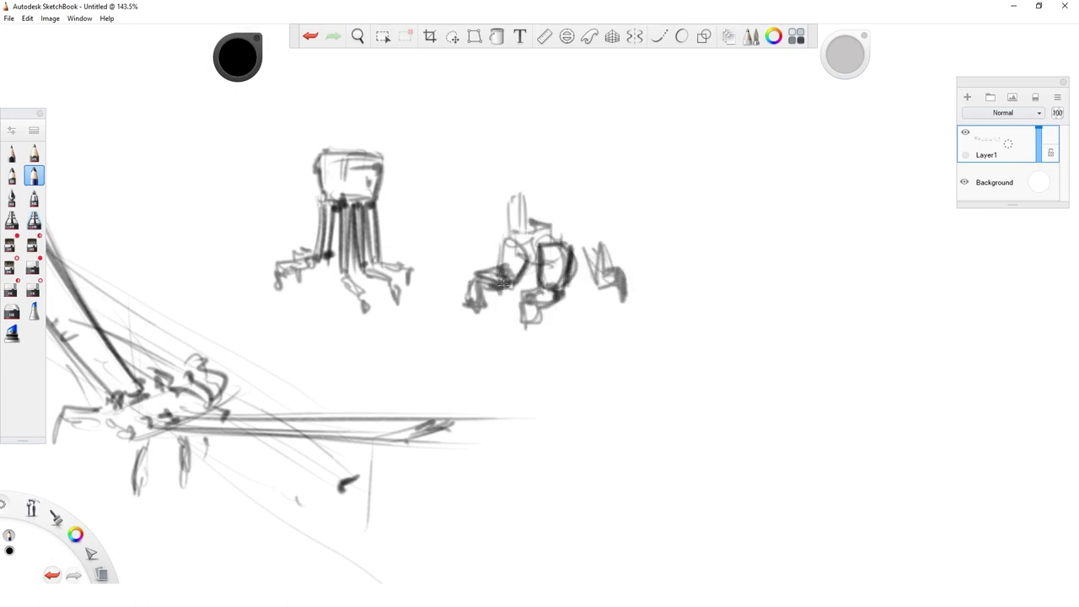
pyautogui.moveTo(548, 223); pyautogui.dragTo(708, 135)
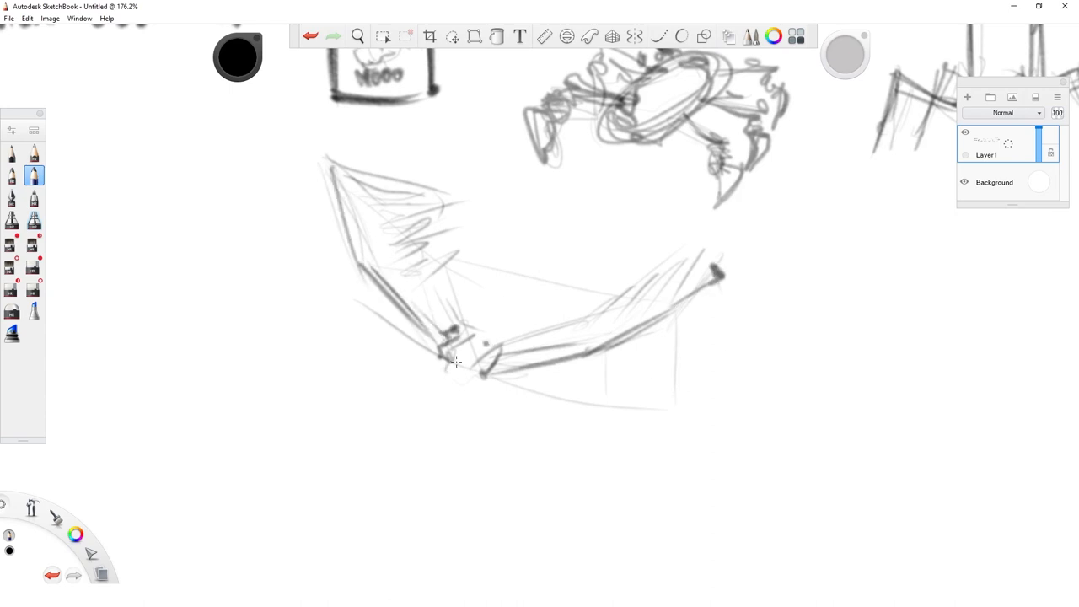
pyautogui.moveTo(447, 346); pyautogui.dragTo(472, 422)
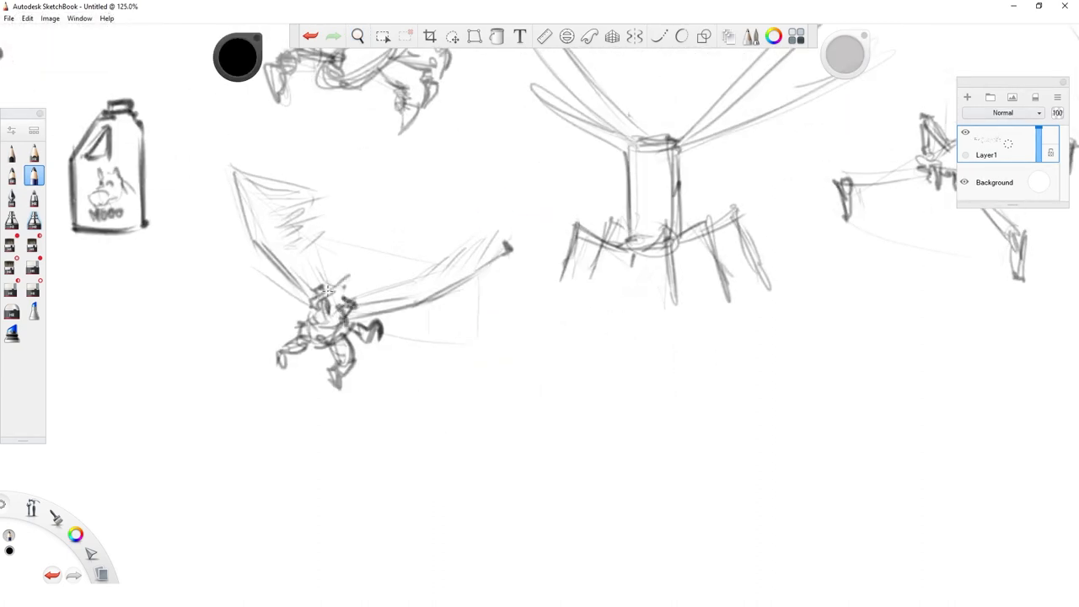
pyautogui.moveTo(329, 287); pyautogui.dragTo(307, 334)
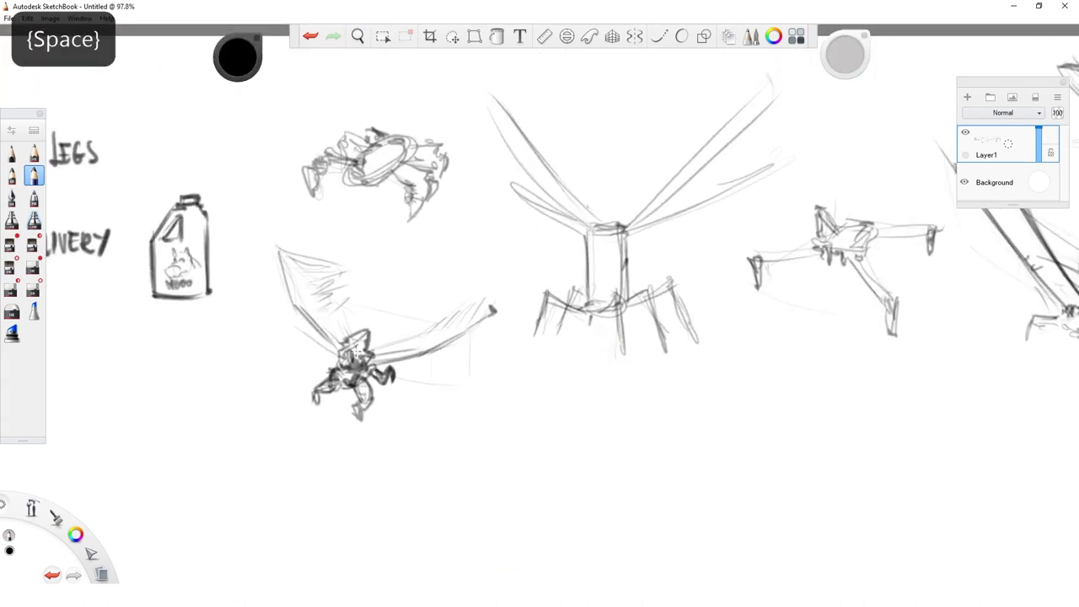
# - Pan to open canvas and sketch a front-view robot with spread wings and clawed legs
pyautogui.moveTo(279, 245); pyautogui.dragTo(498, 304)
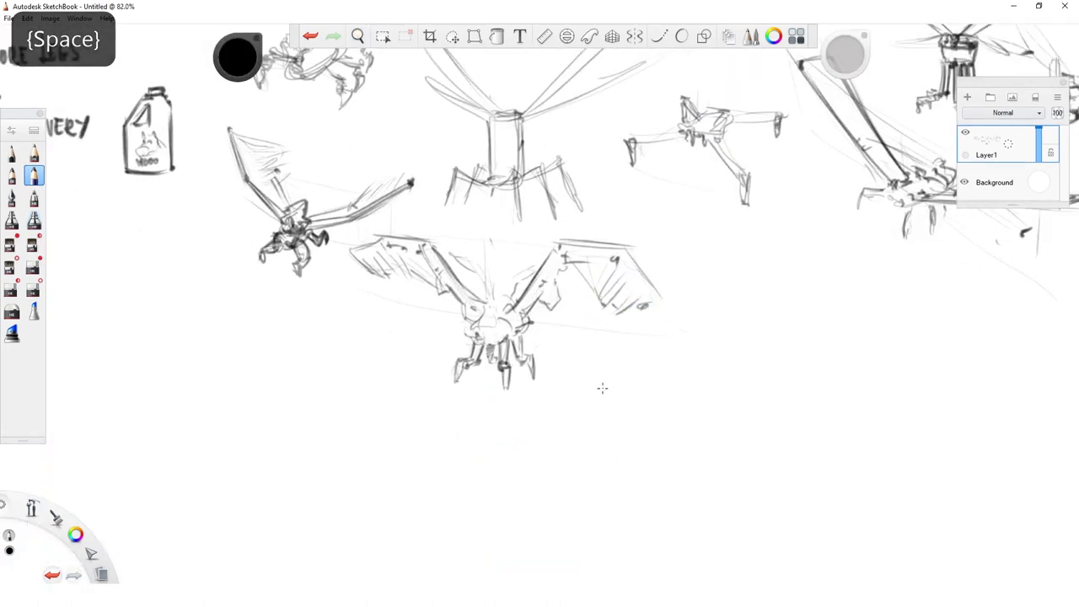
pyautogui.click(452, 35)
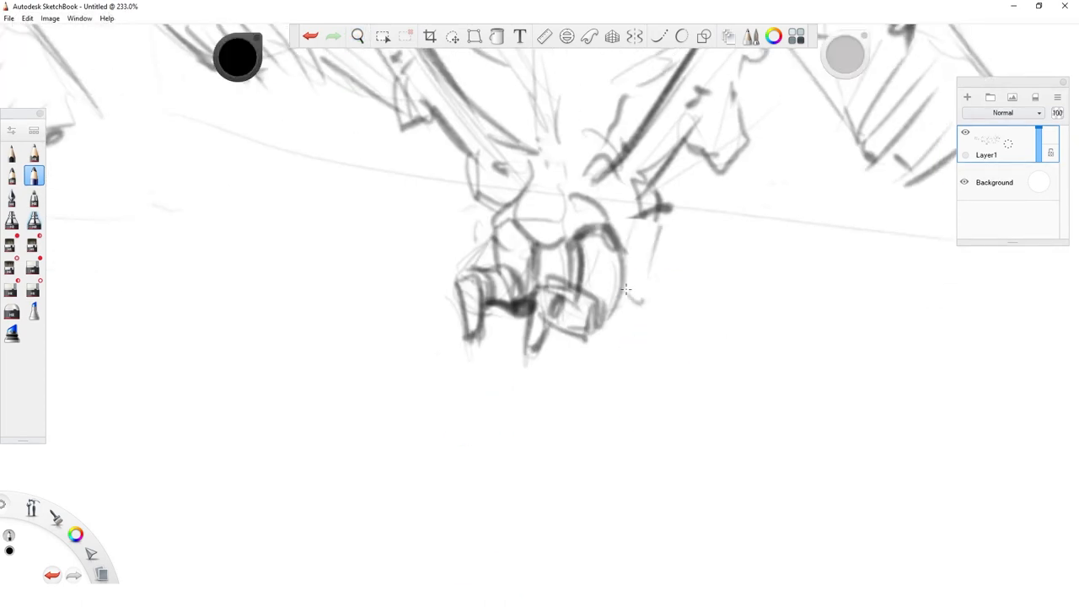
pyautogui.press('space')
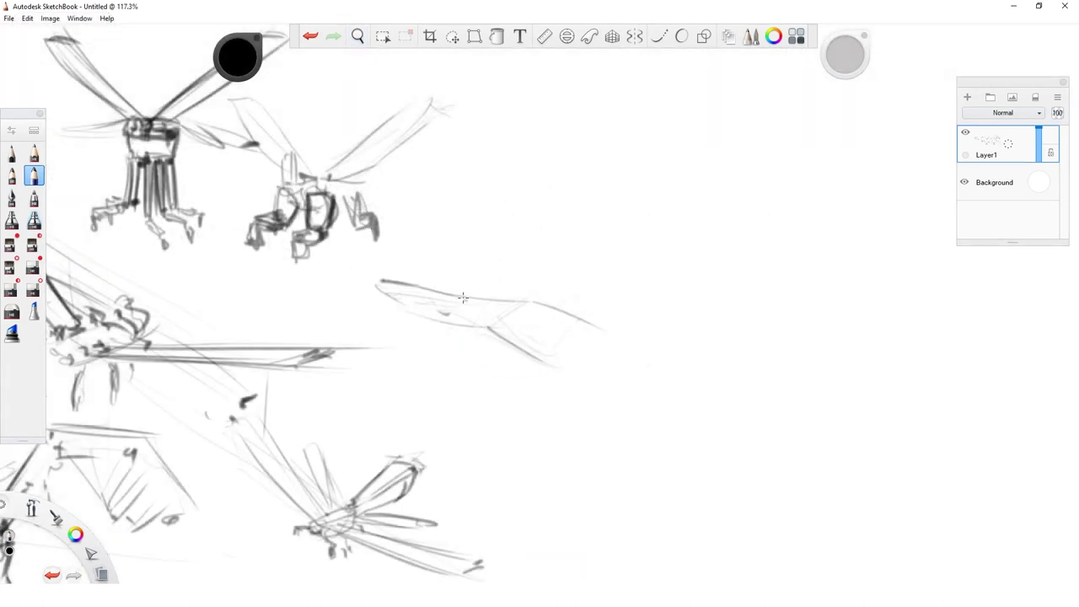
# - Draw a bold long wing with segment lines and rotor pods, then hang legs beneath its center
pyautogui.moveTo(463, 297); pyautogui.dragTo(537, 301)
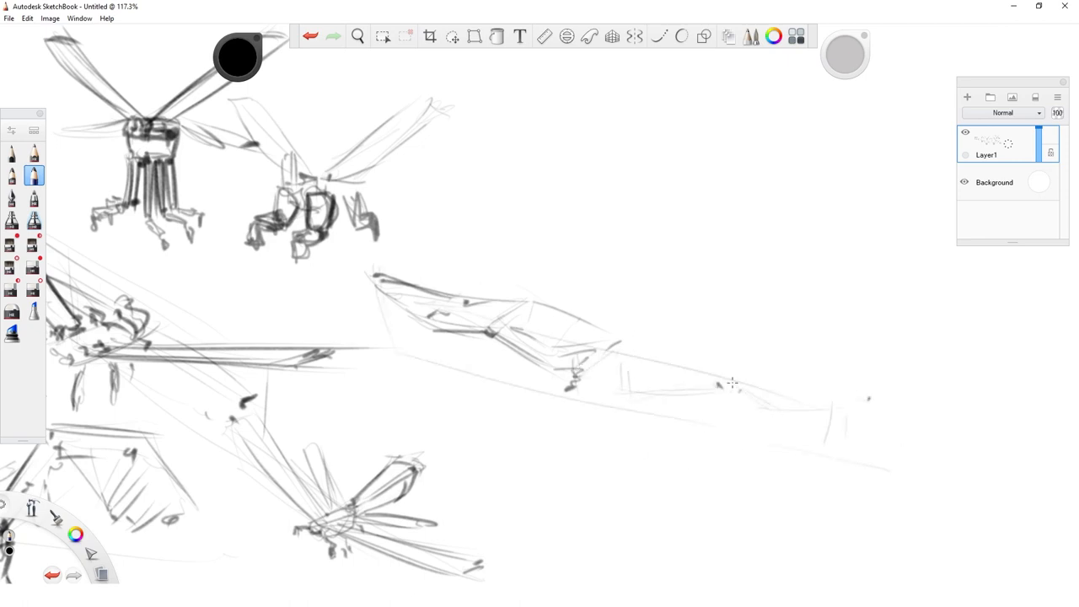
pyautogui.moveTo(734, 384); pyautogui.dragTo(861, 422)
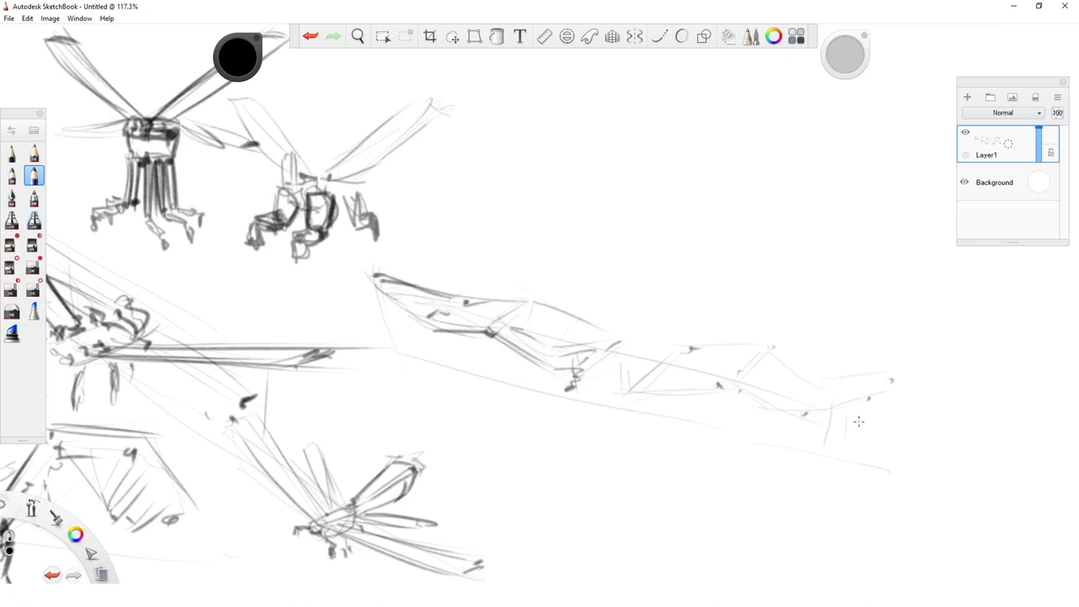
pyautogui.moveTo(439, 312); pyautogui.dragTo(885, 396)
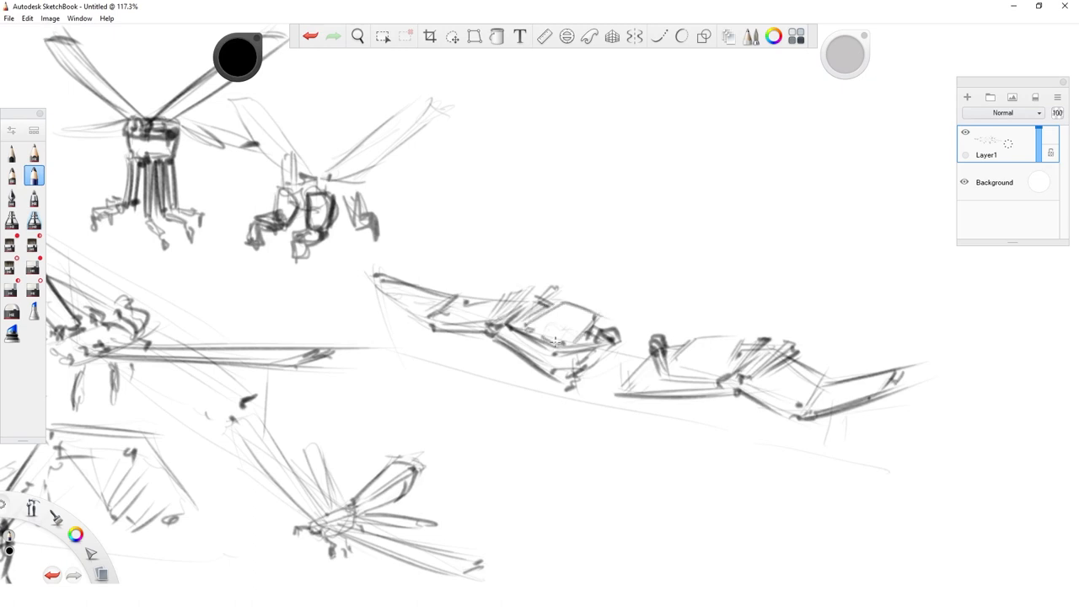
pyautogui.moveTo(540, 340); pyautogui.dragTo(683, 371)
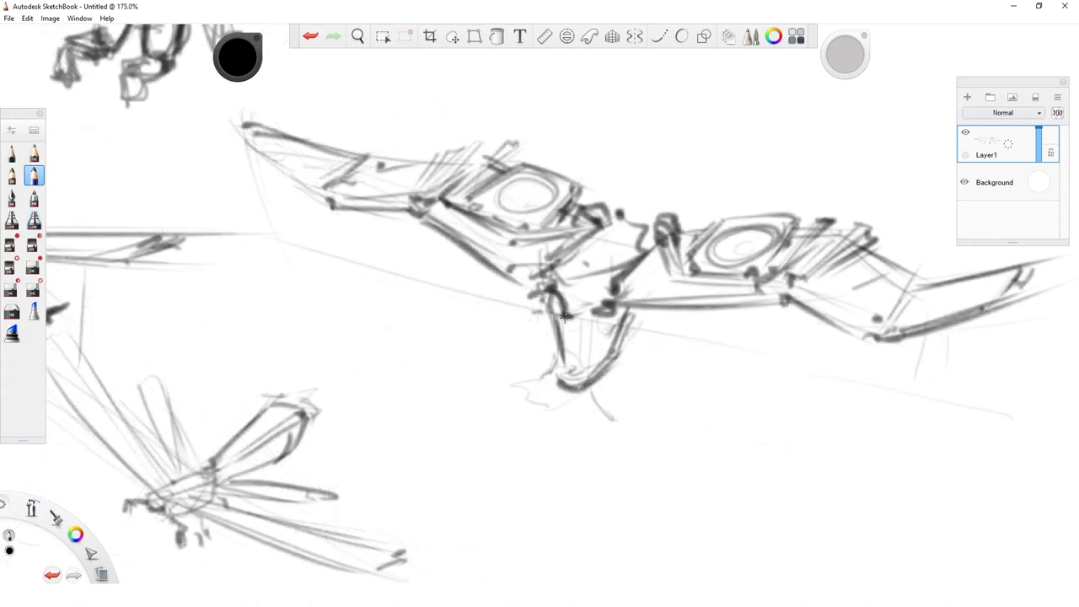
pyautogui.moveTo(565, 317); pyautogui.dragTo(591, 401)
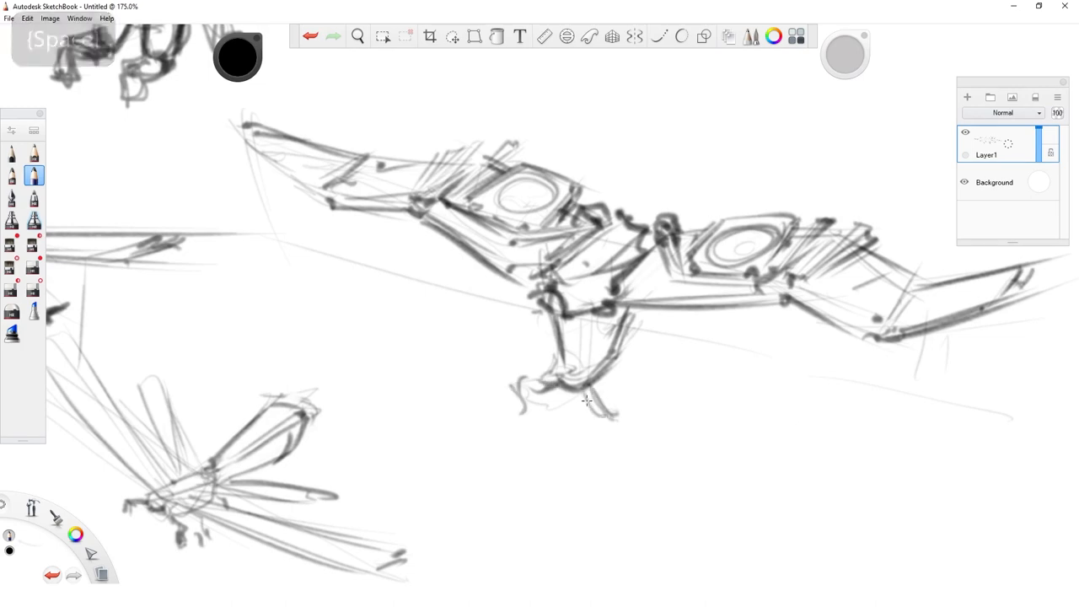
pyautogui.click(358, 36)
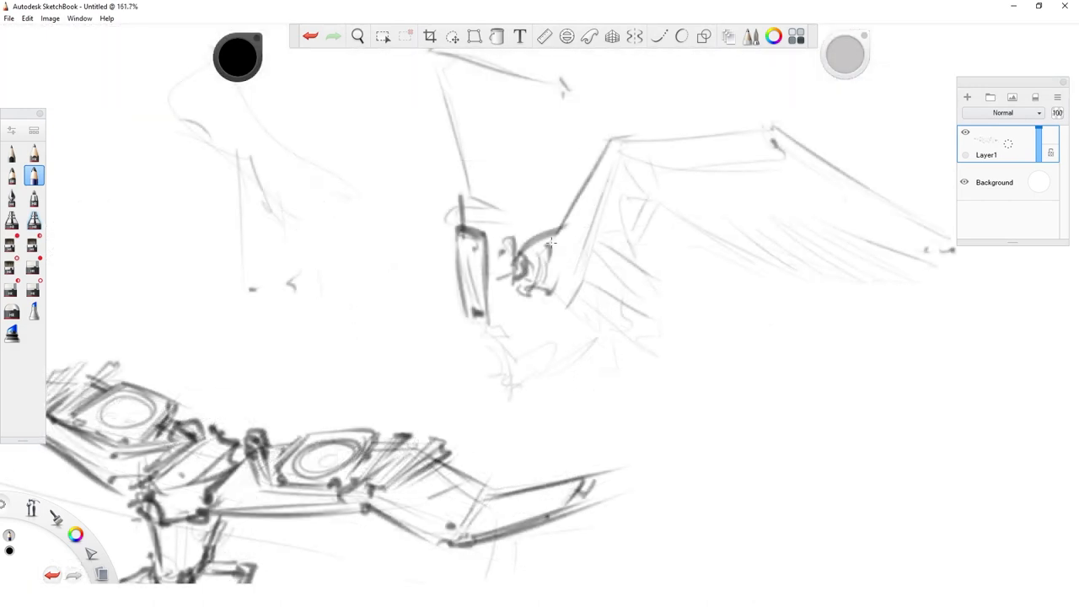
# - Ink the upper wing arm and ribbed membrane boldly, then draw the robot's front leg
pyautogui.moveTo(556, 261); pyautogui.dragTo(615, 148)
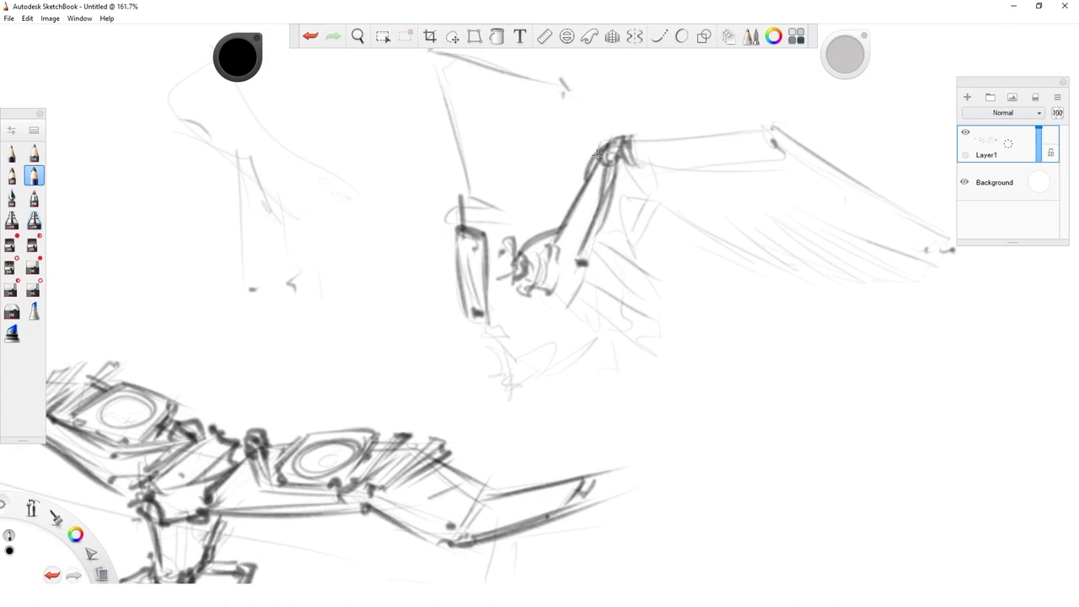
pyautogui.press('space')
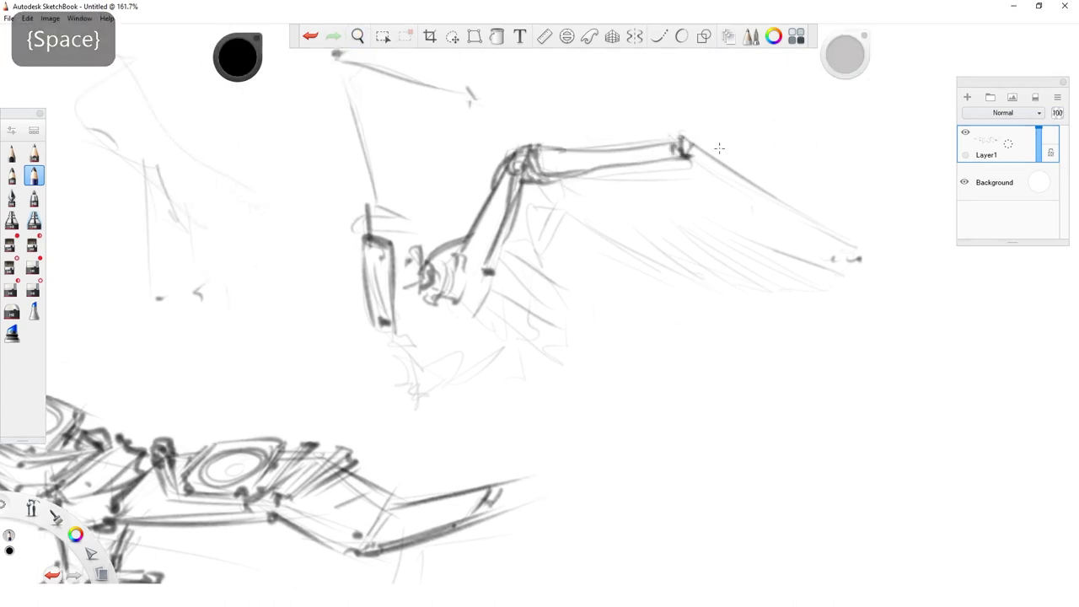
pyautogui.moveTo(675, 152); pyautogui.dragTo(868, 245)
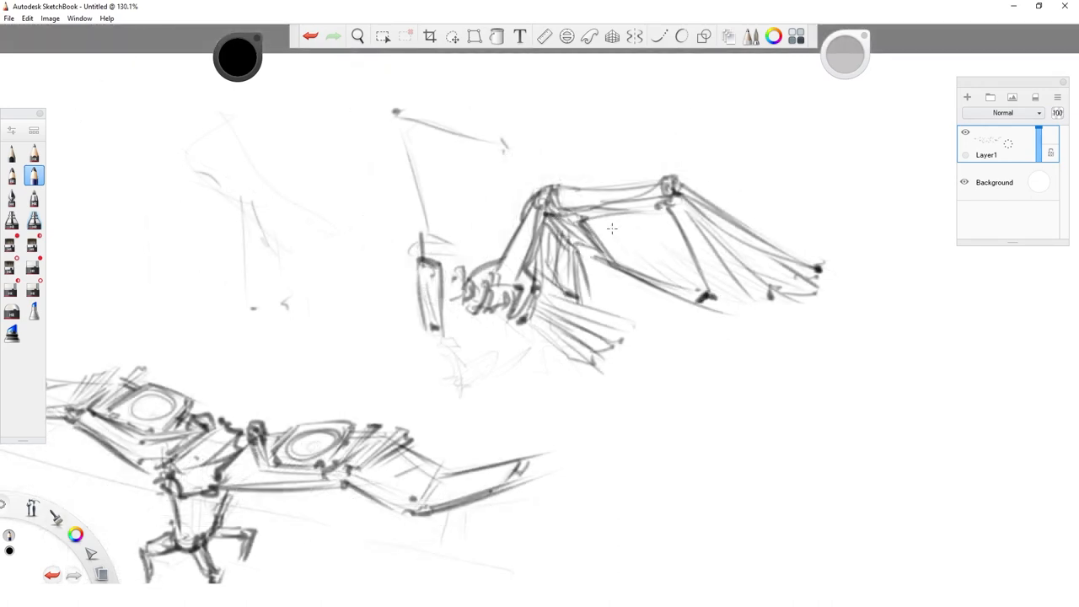
pyautogui.press('space')
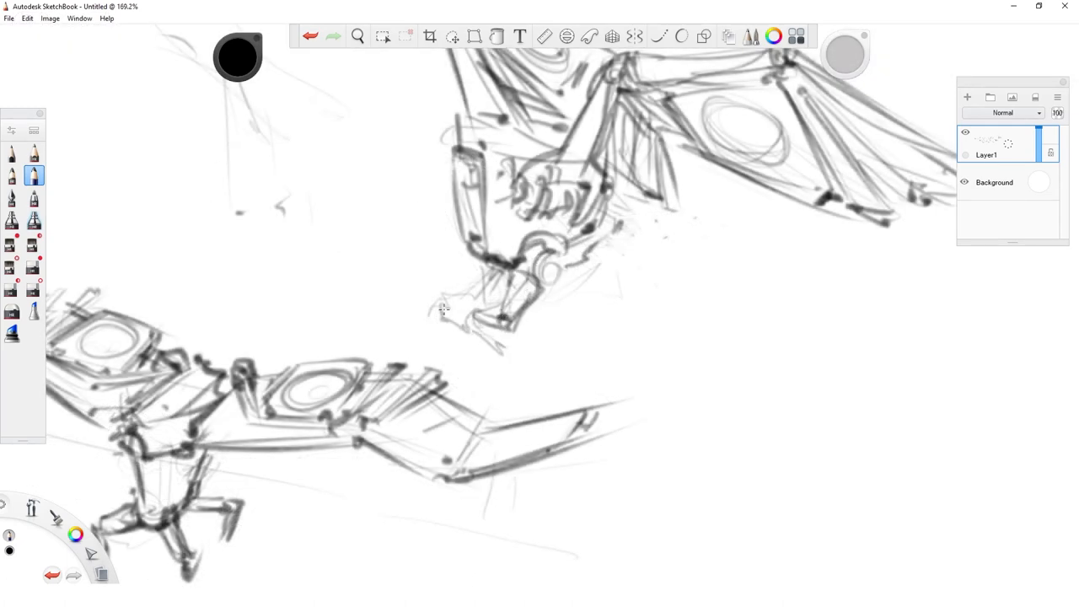
pyautogui.moveTo(447, 304); pyautogui.dragTo(486, 337)
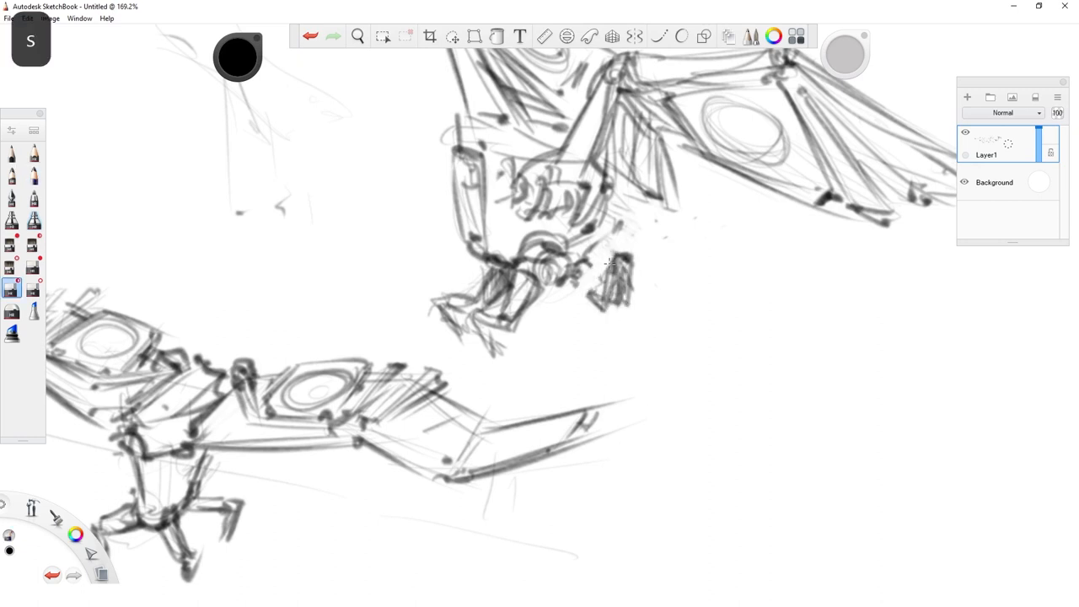
pyautogui.click(34, 174)
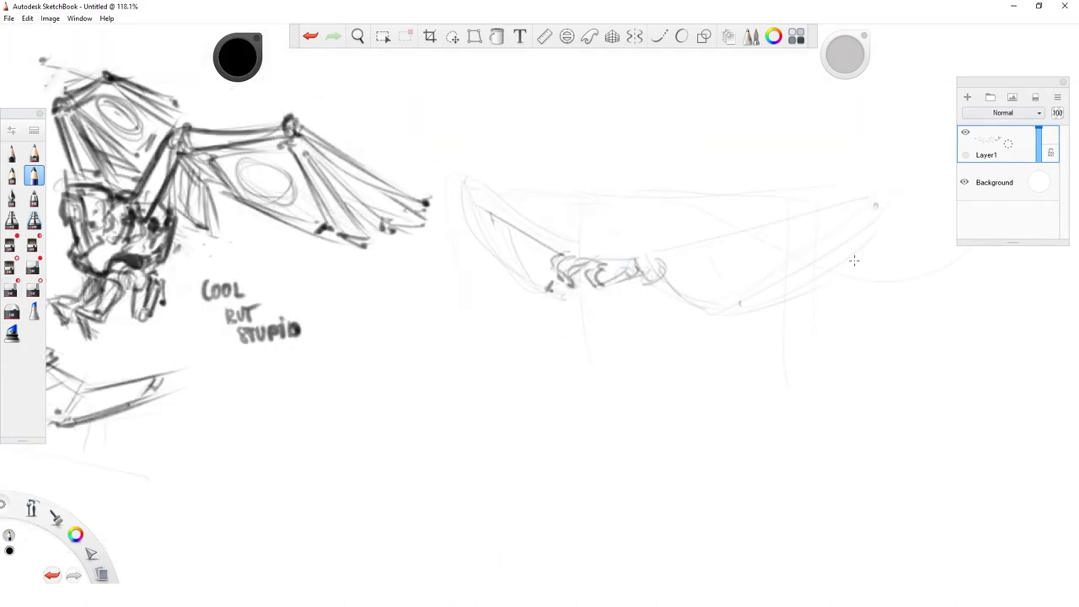
# - Block in a dark boxy body under the faint wings, then start a standing robot figure below
pyautogui.moveTo(574, 278); pyautogui.dragTo(607, 337)
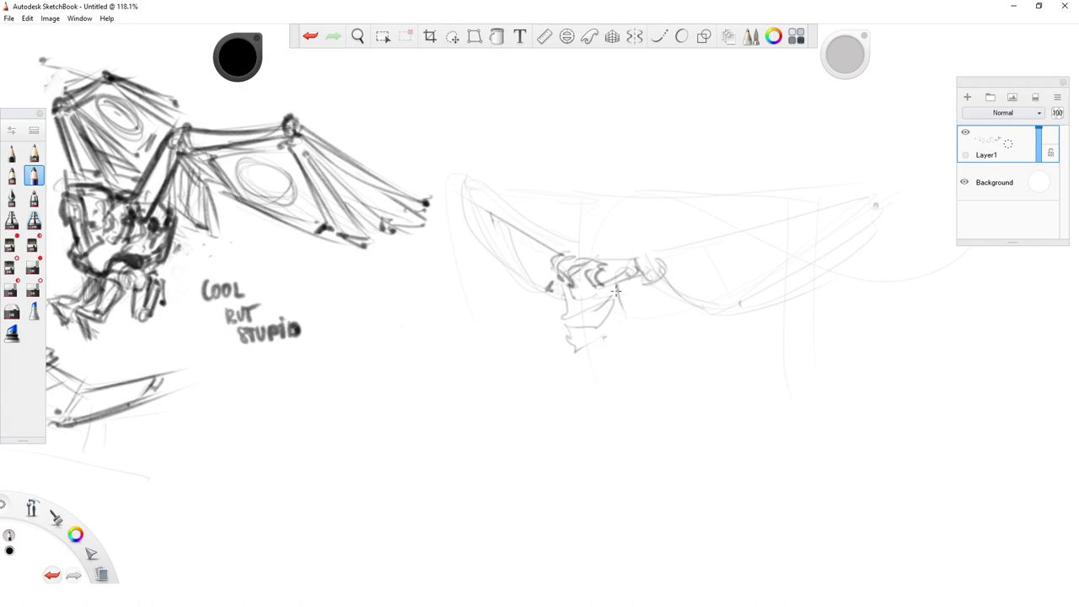
pyautogui.moveTo(573, 290); pyautogui.dragTo(604, 341)
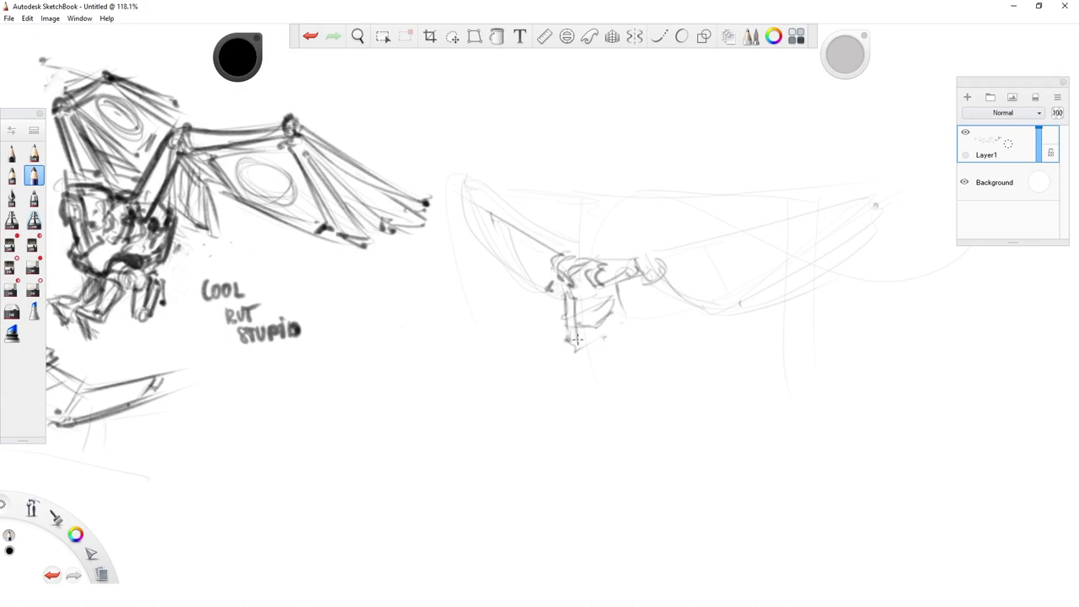
pyautogui.moveTo(573, 340); pyautogui.dragTo(616, 349)
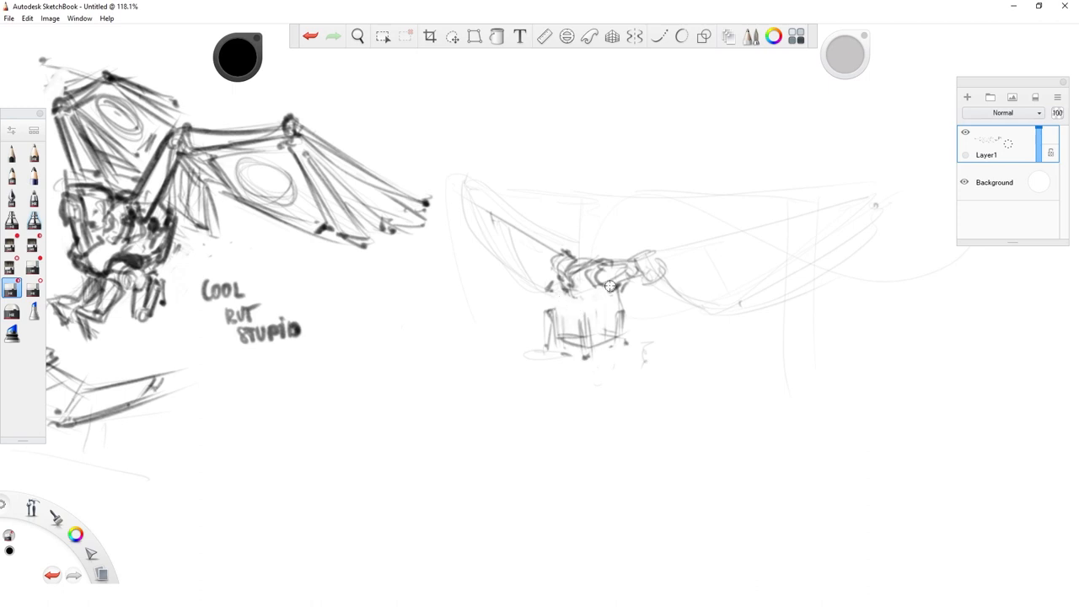
pyautogui.click(34, 175)
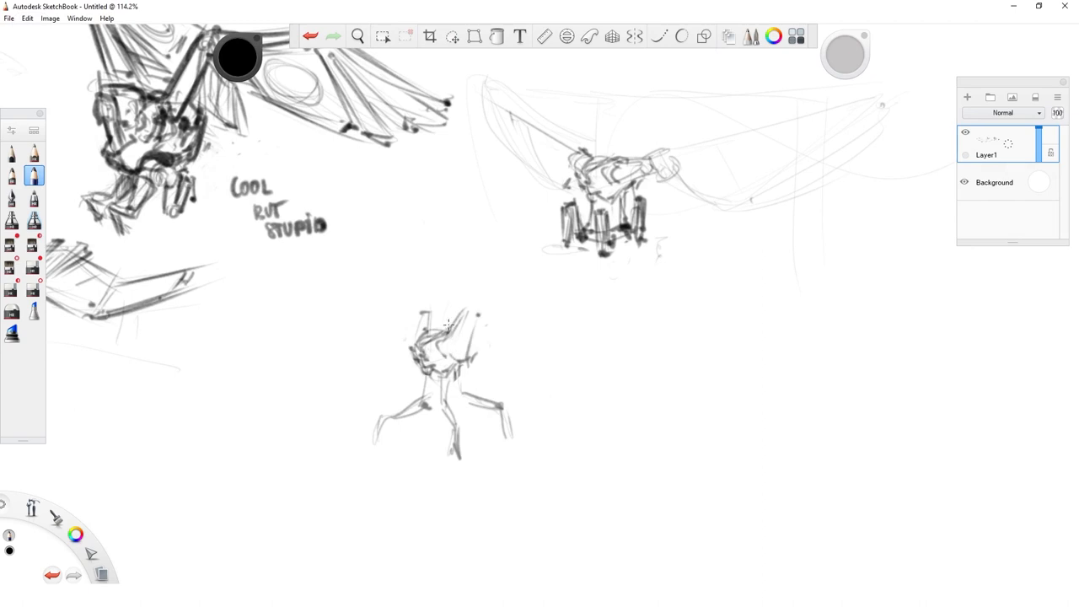
pyautogui.moveTo(456, 320); pyautogui.dragTo(456, 169)
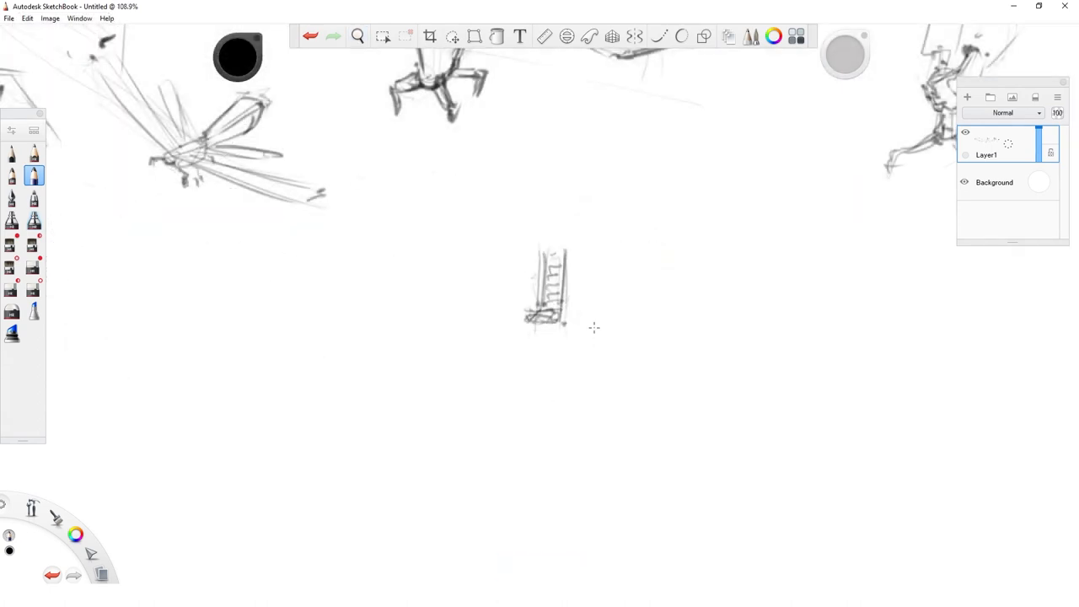
# - Add four splayed legs and long wings to the central body, then begin a sketch to its left
pyautogui.moveTo(553, 253); pyautogui.dragTo(582, 328)
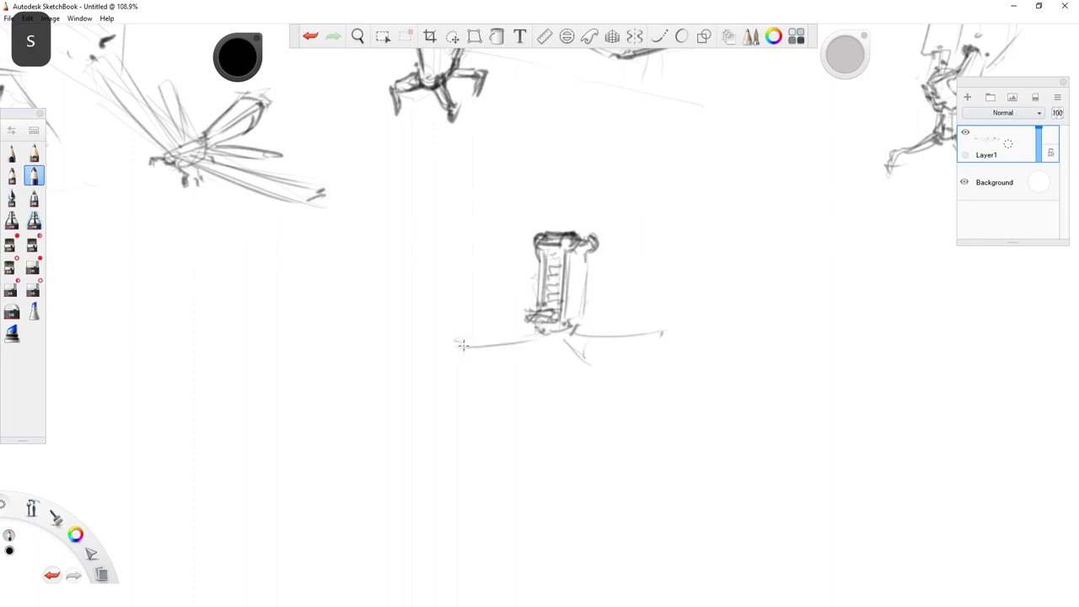
pyautogui.moveTo(456, 344); pyautogui.dragTo(599, 363)
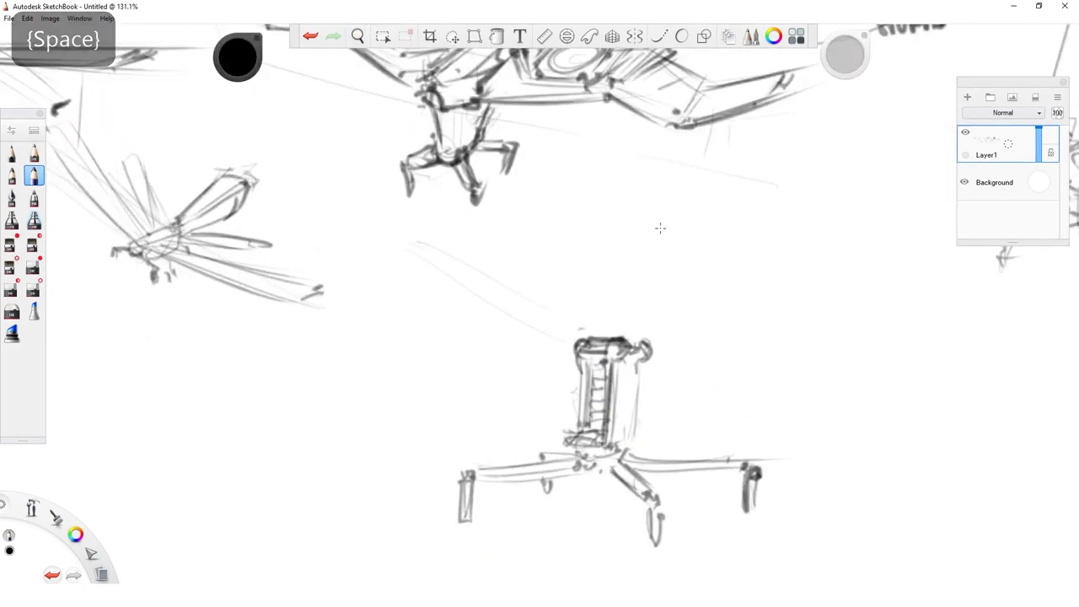
pyautogui.moveTo(582, 346); pyautogui.dragTo(869, 237)
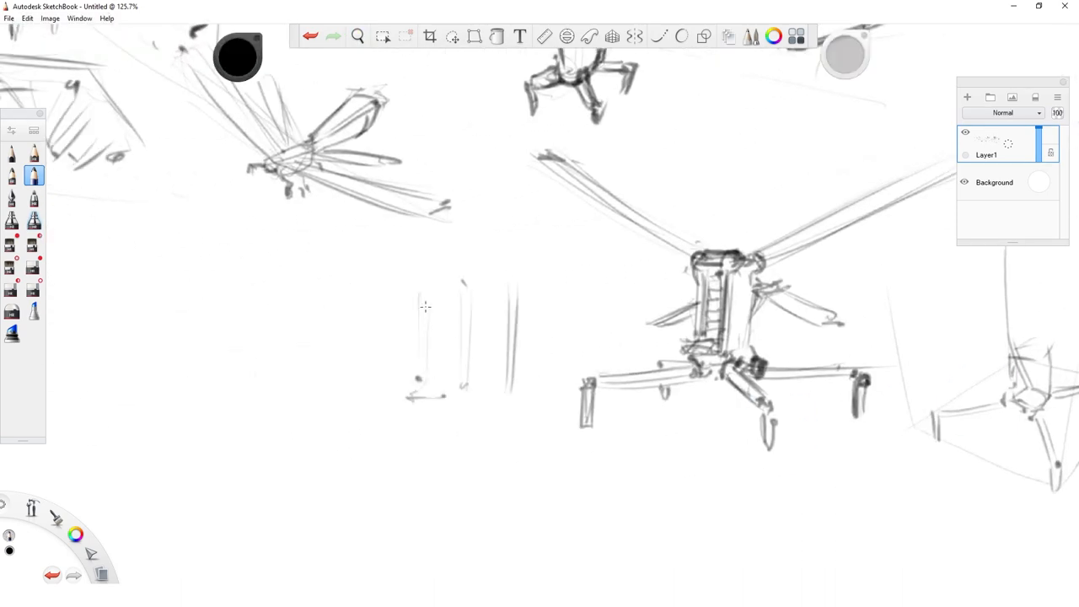
pyautogui.moveTo(439, 304); pyautogui.dragTo(435, 388)
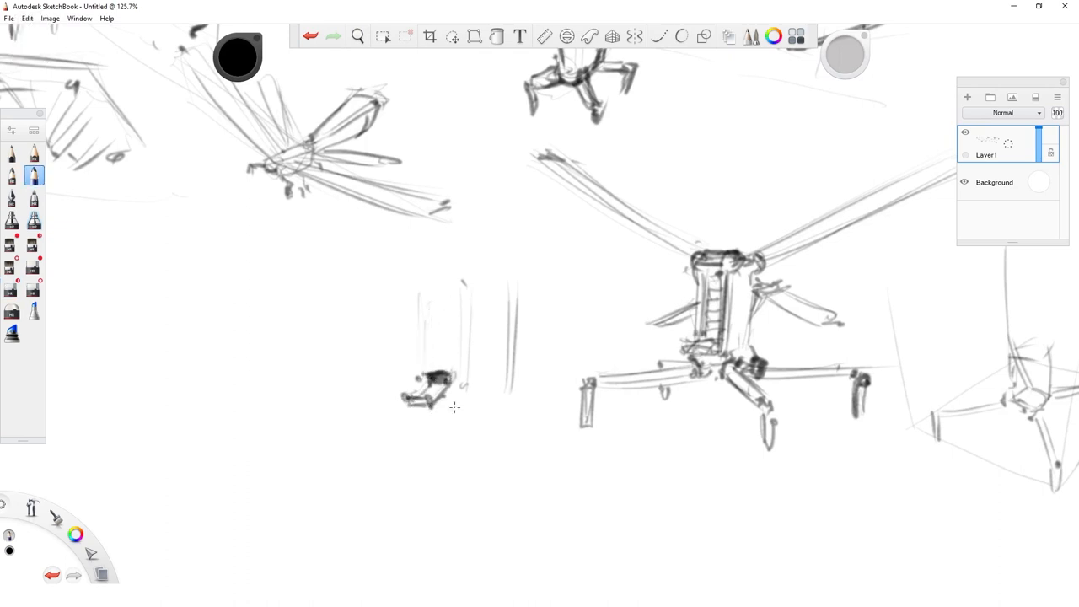
# - Rough in a new boxy robot sketch on the canvas
pyautogui.moveTo(422, 278); pyautogui.dragTo(425, 396)
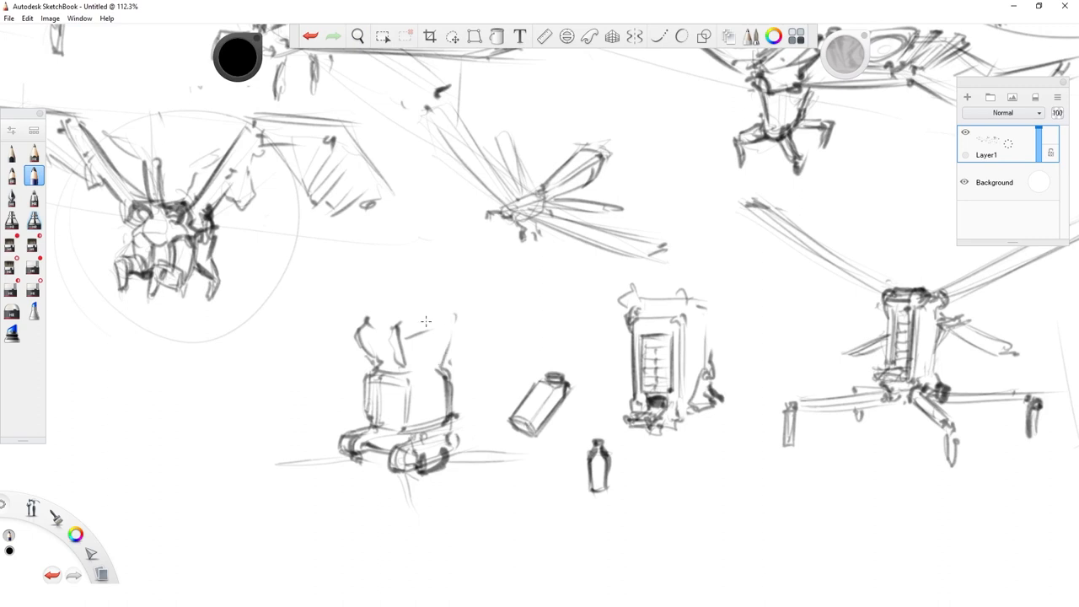
pyautogui.moveTo(419, 280)
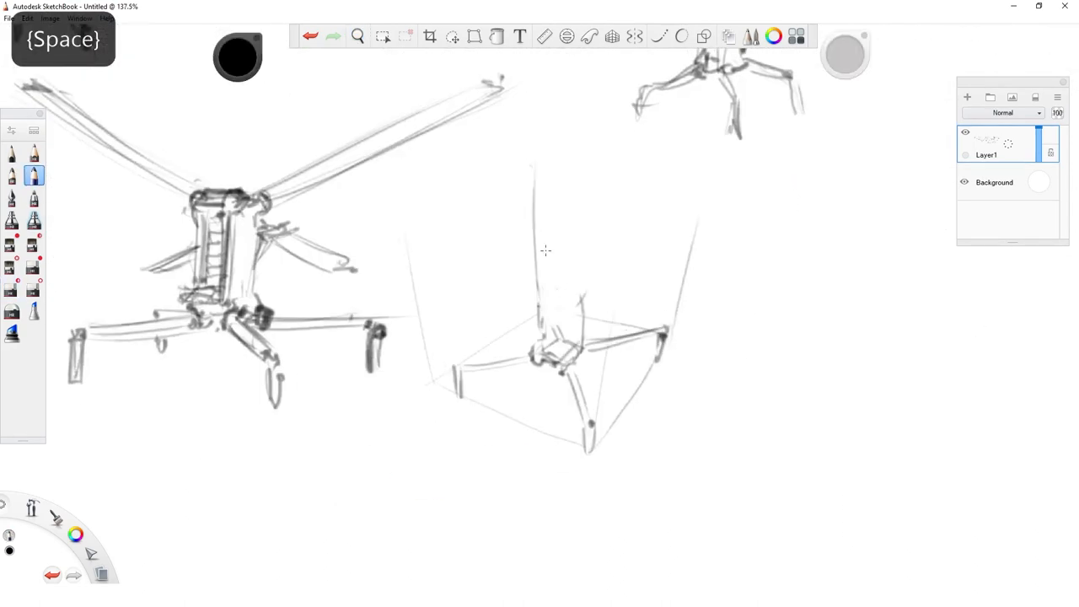
# - Draw the boxed robot's body and long wings, then start a new standing robot
pyautogui.moveTo(531, 270); pyautogui.dragTo(565, 338)
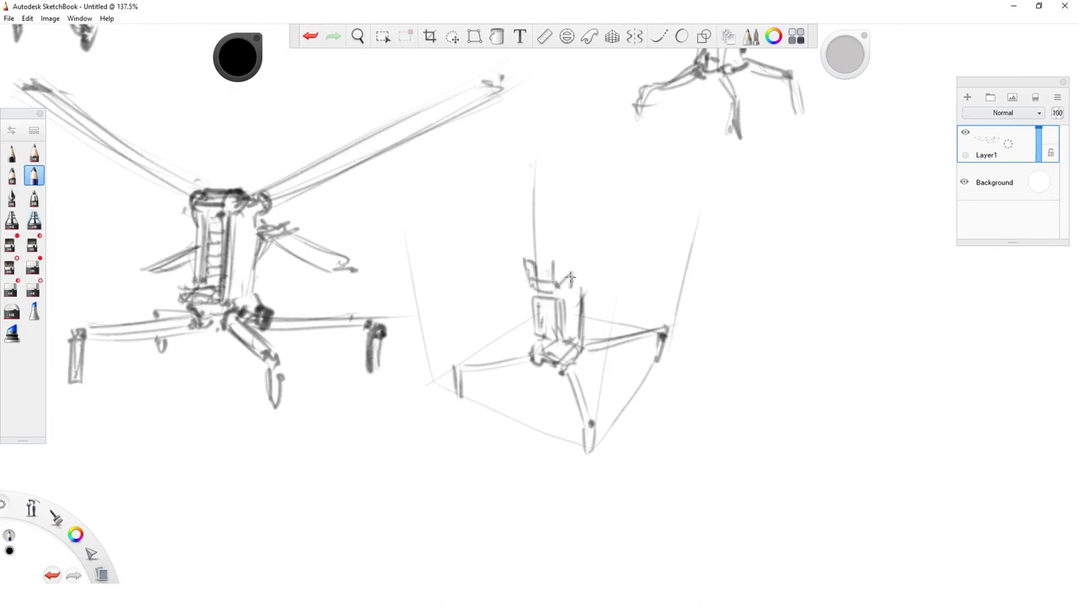
pyautogui.moveTo(536, 295); pyautogui.dragTo(582, 358)
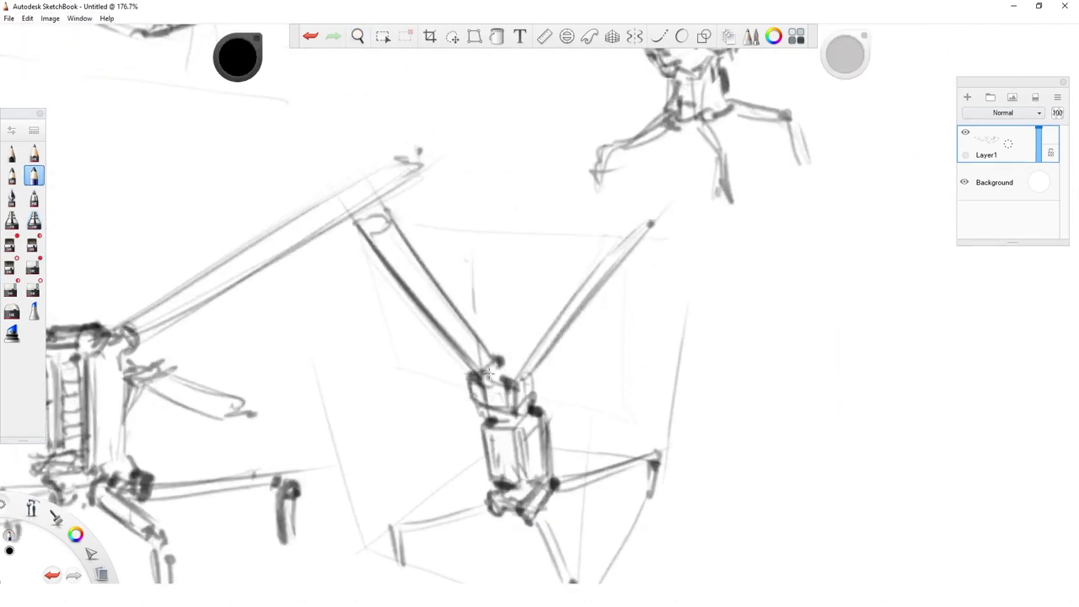
pyautogui.moveTo(489, 374); pyautogui.dragTo(627, 421)
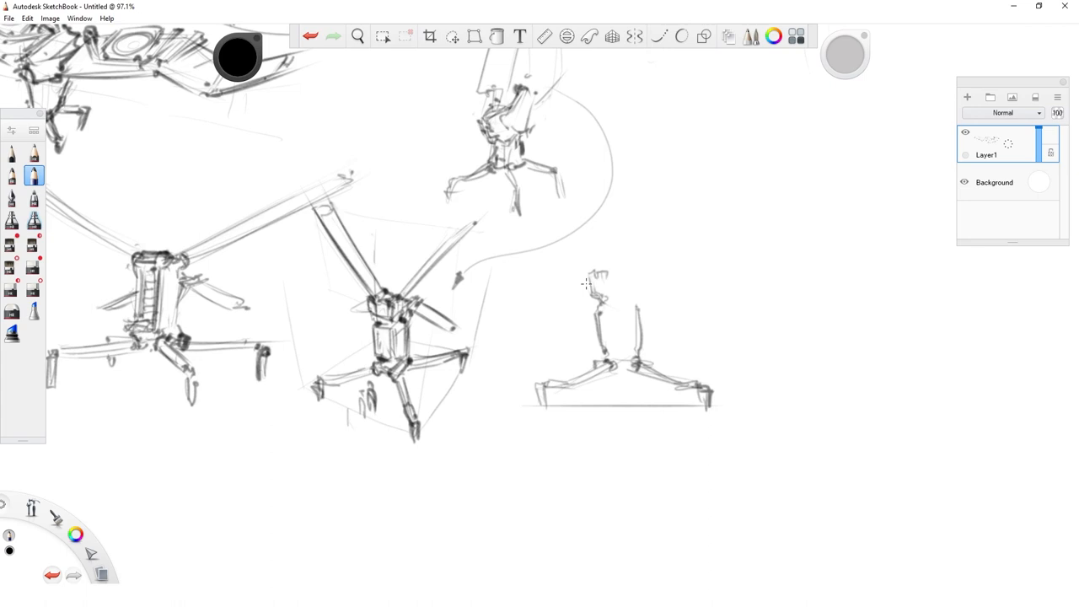
# - Sketch the standing robot's body and head and give it tall wings
pyautogui.moveTo(594, 269); pyautogui.dragTo(666, 110)
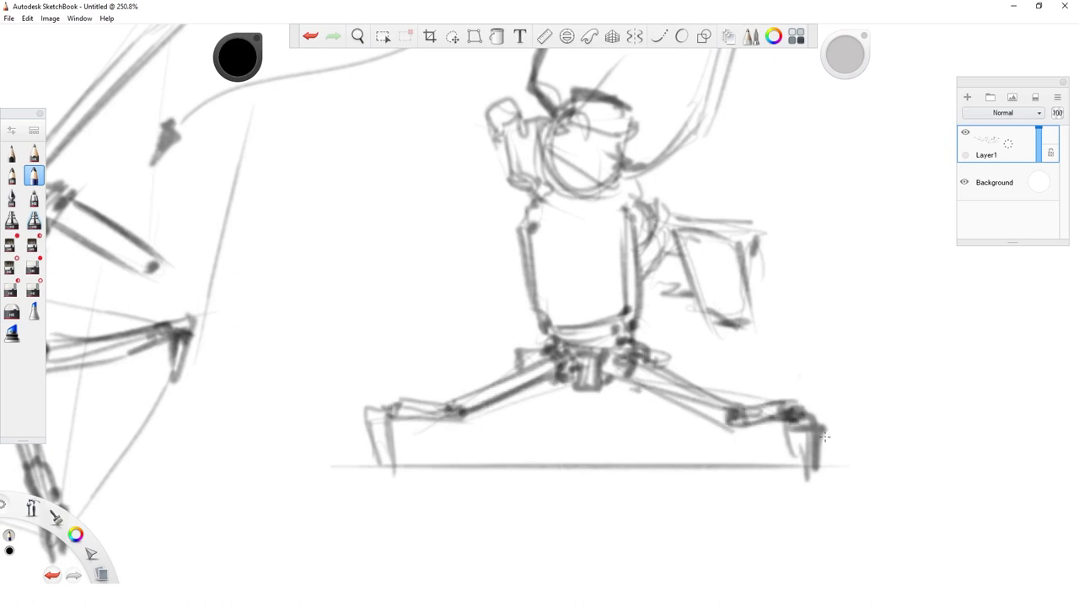
pyautogui.press('space')
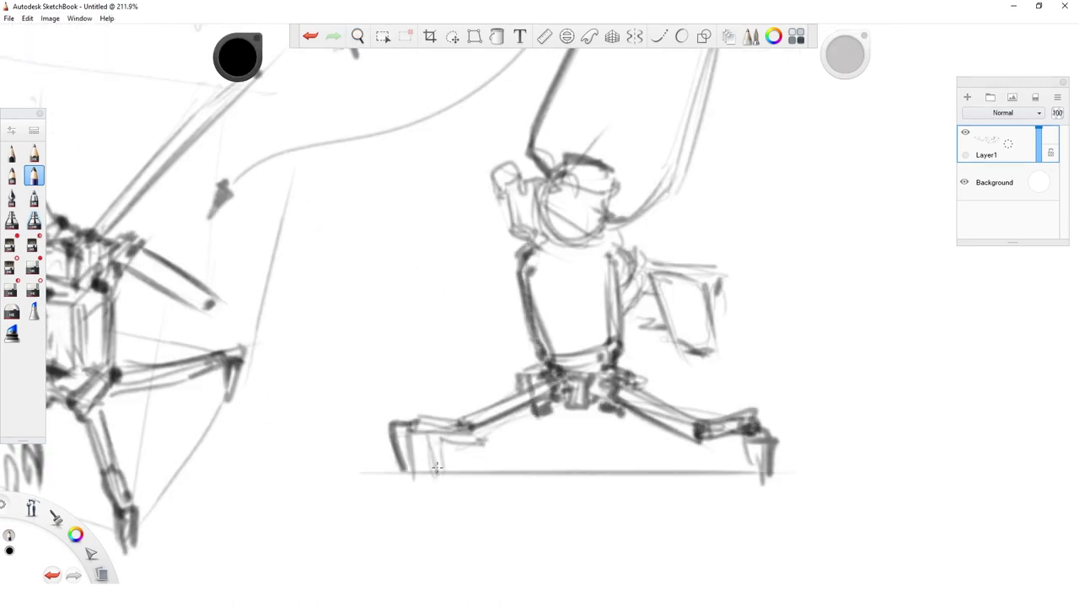
pyautogui.moveTo(439, 464); pyautogui.dragTo(540, 405)
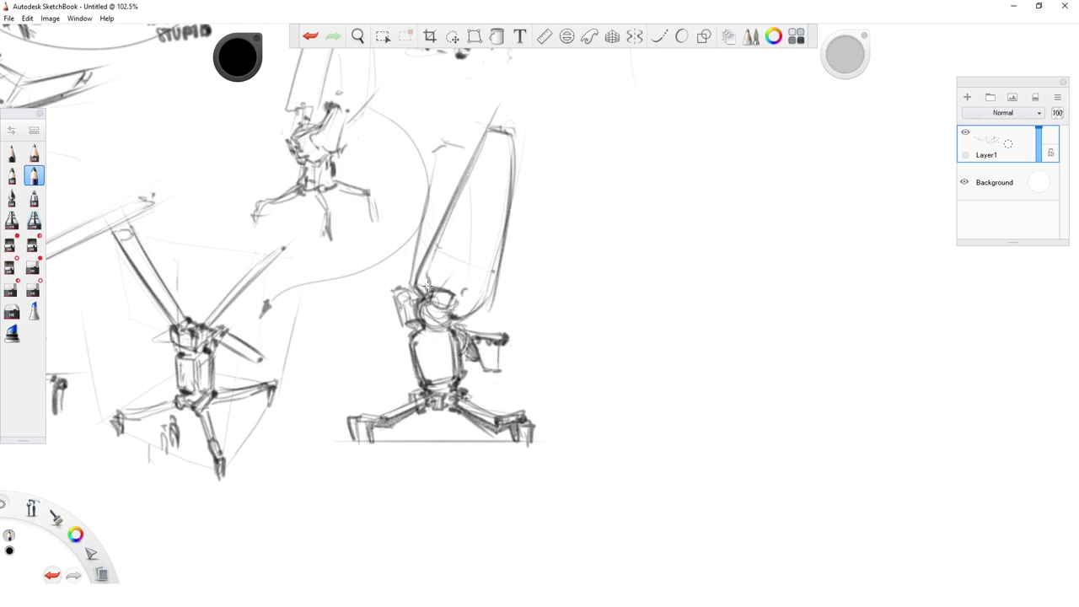
# - Save the canvas as '4 legged milk delivery robot.psd' and sketch legs under the new robot body
pyautogui.click(357, 36)
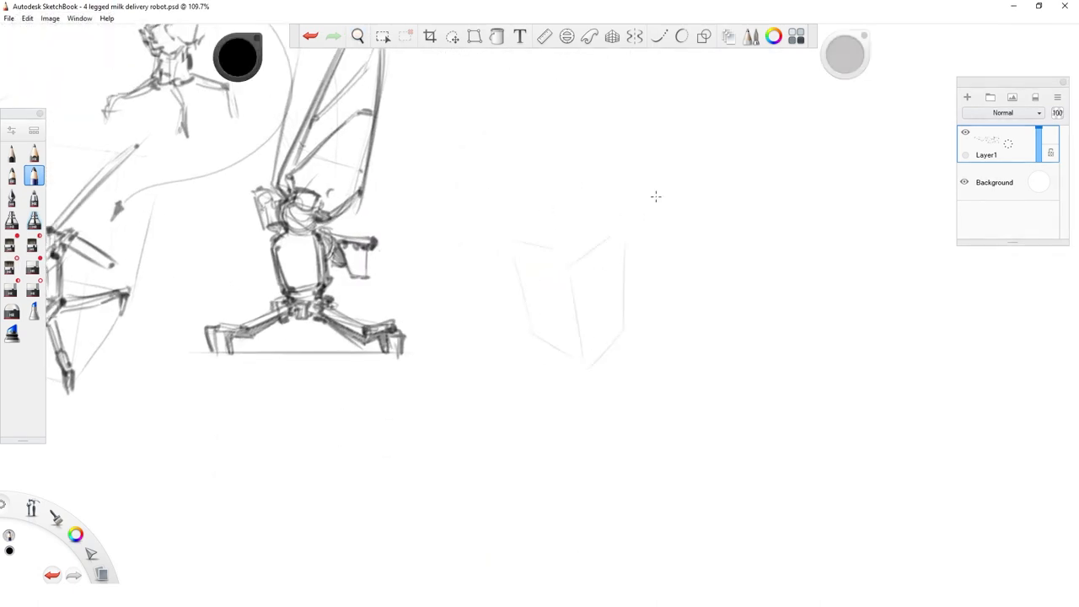
pyautogui.press('space')
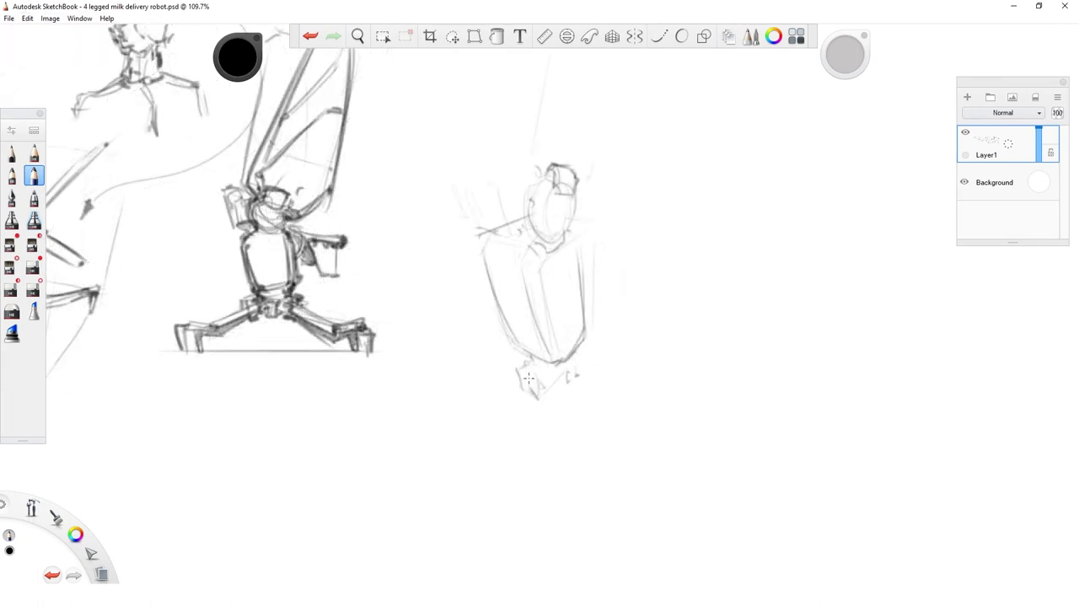
pyautogui.moveTo(549, 362); pyautogui.dragTo(565, 475)
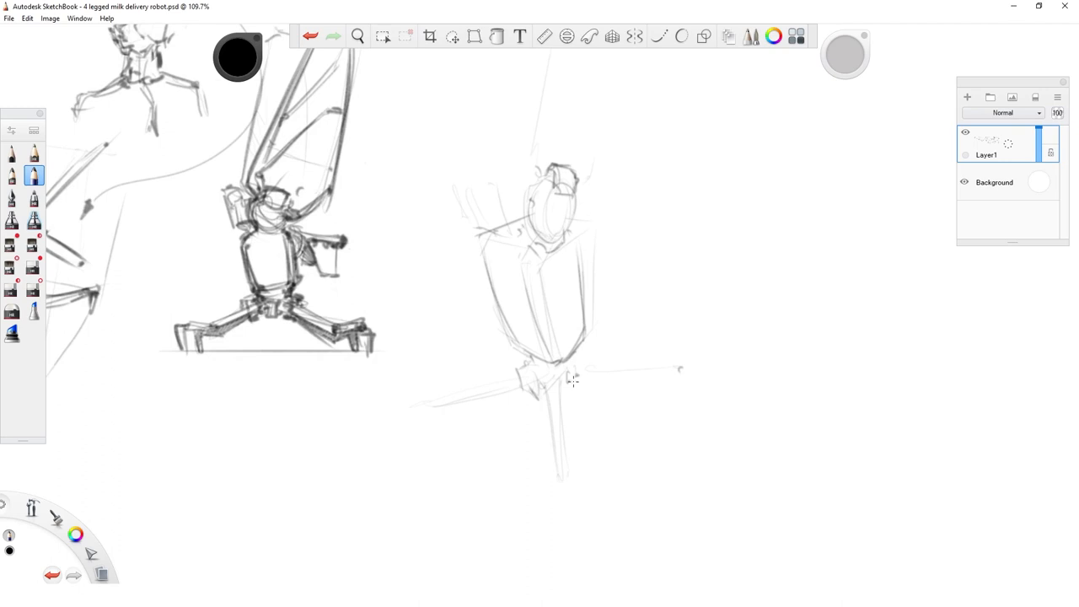
pyautogui.press('space')
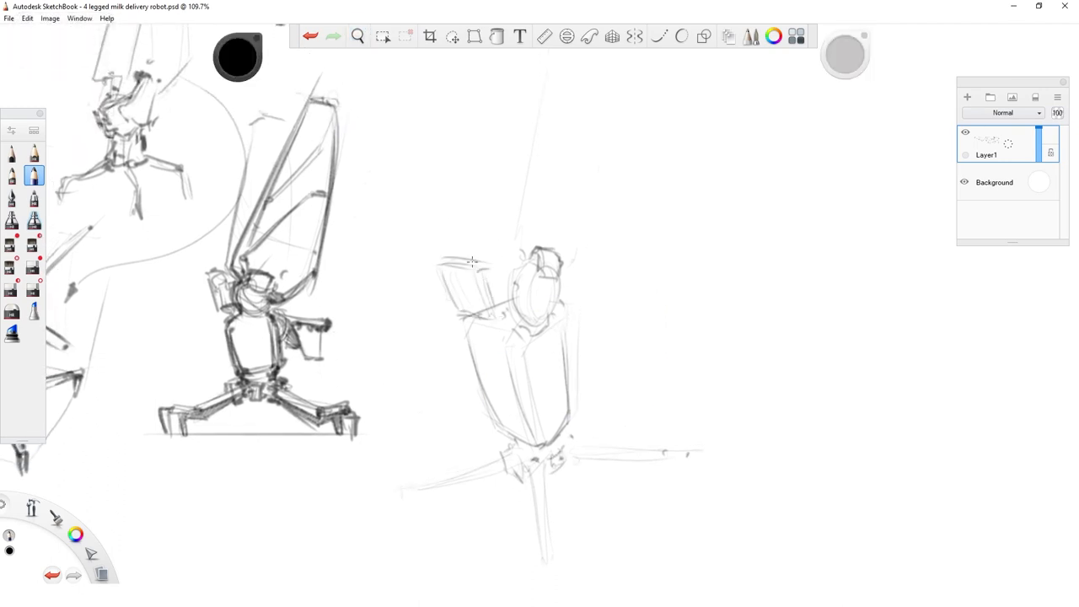
pyautogui.press('space')
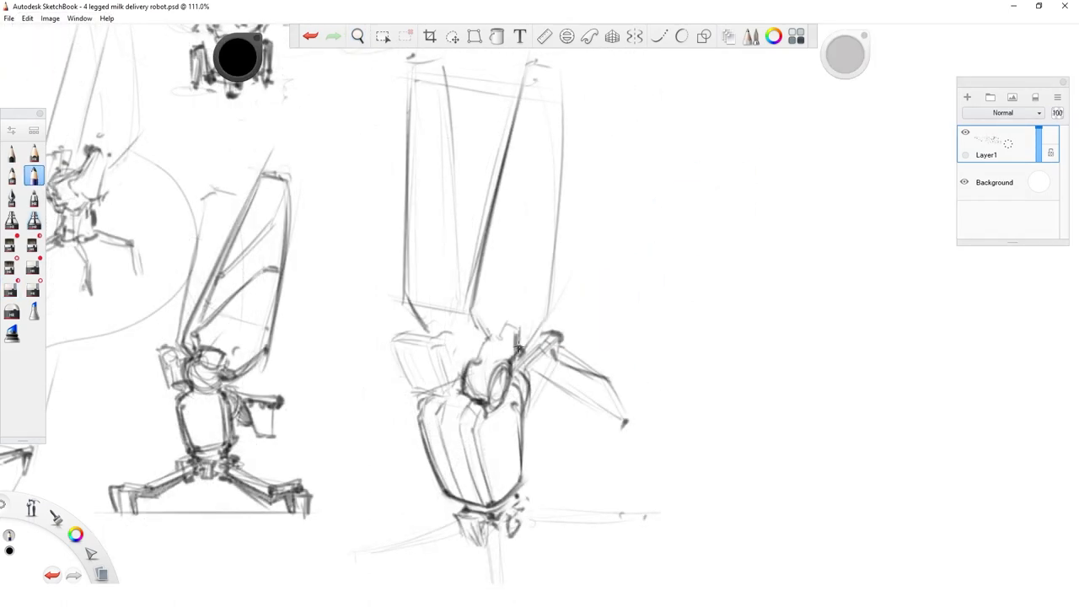
# - Review the winged robot and draw a ground plane for a new sketch
pyautogui.press('space')
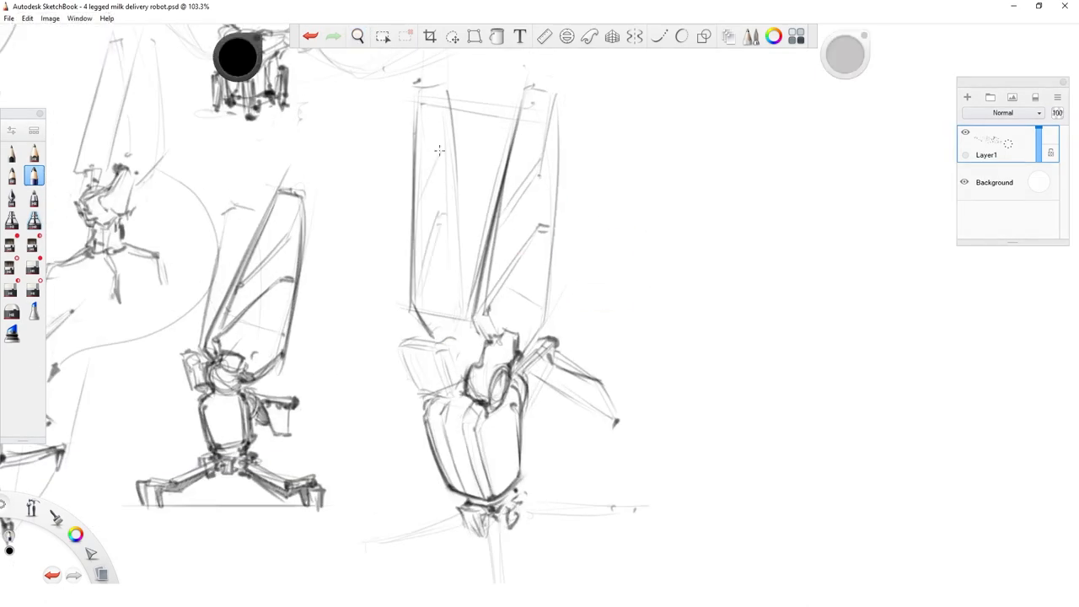
pyautogui.scroll(-3)
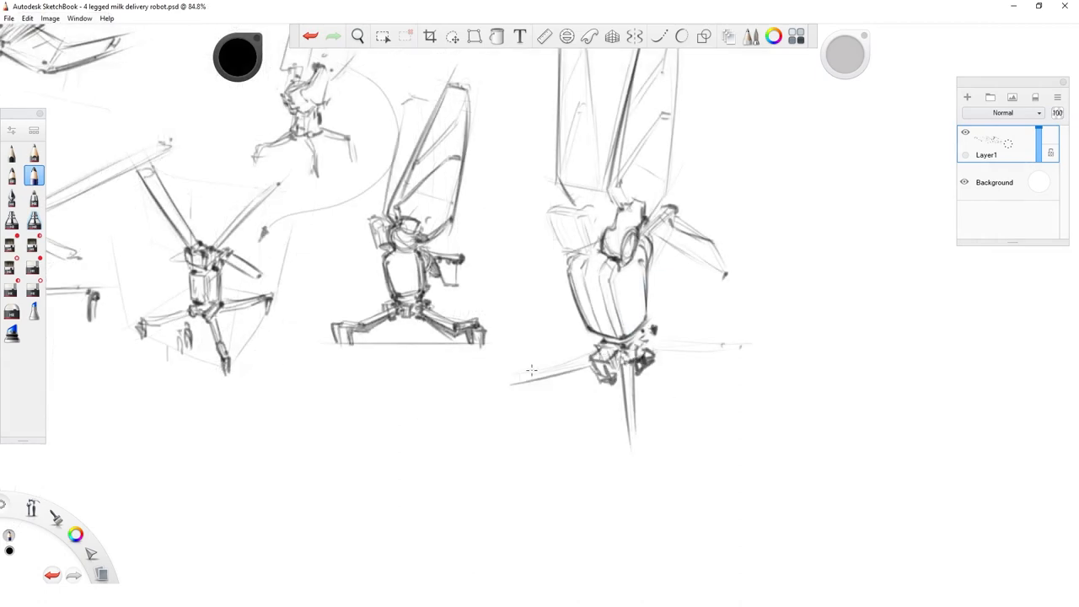
pyautogui.press('space')
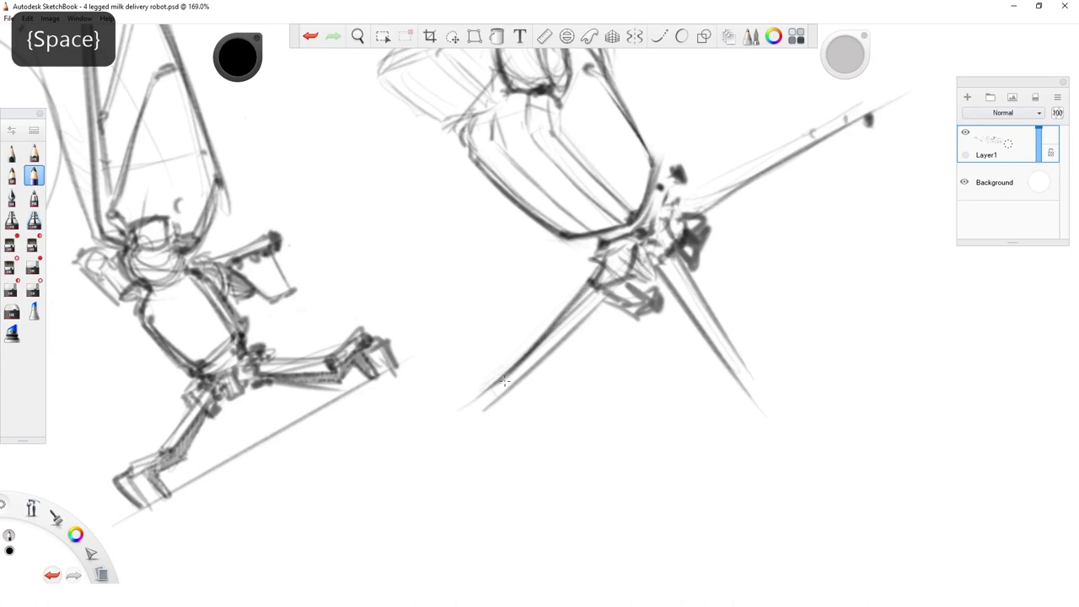
pyautogui.moveTo(506, 379); pyautogui.dragTo(850, 107)
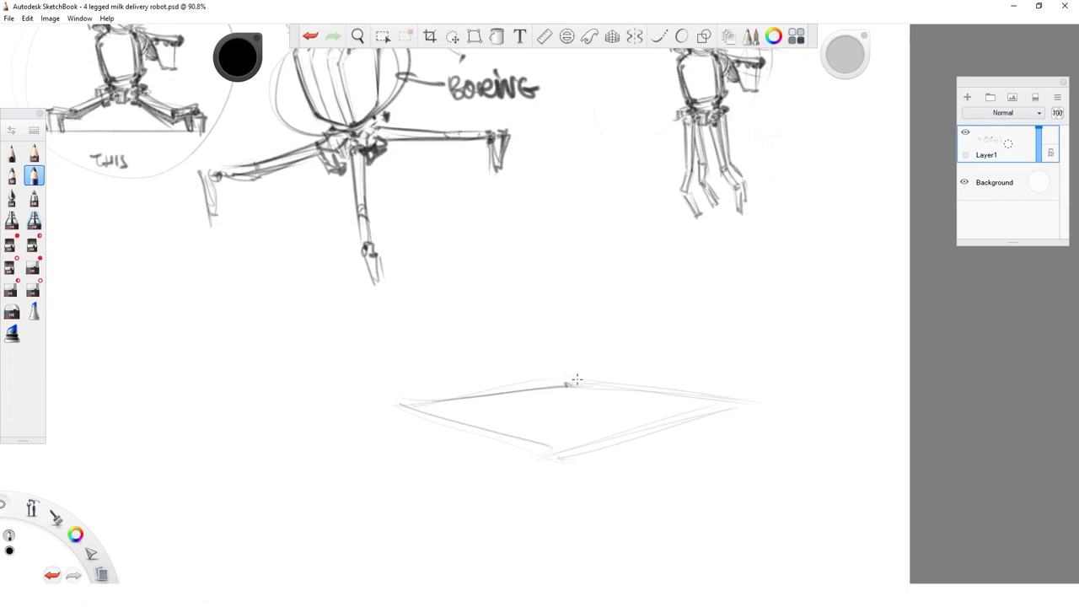
pyautogui.moveTo(437, 388)
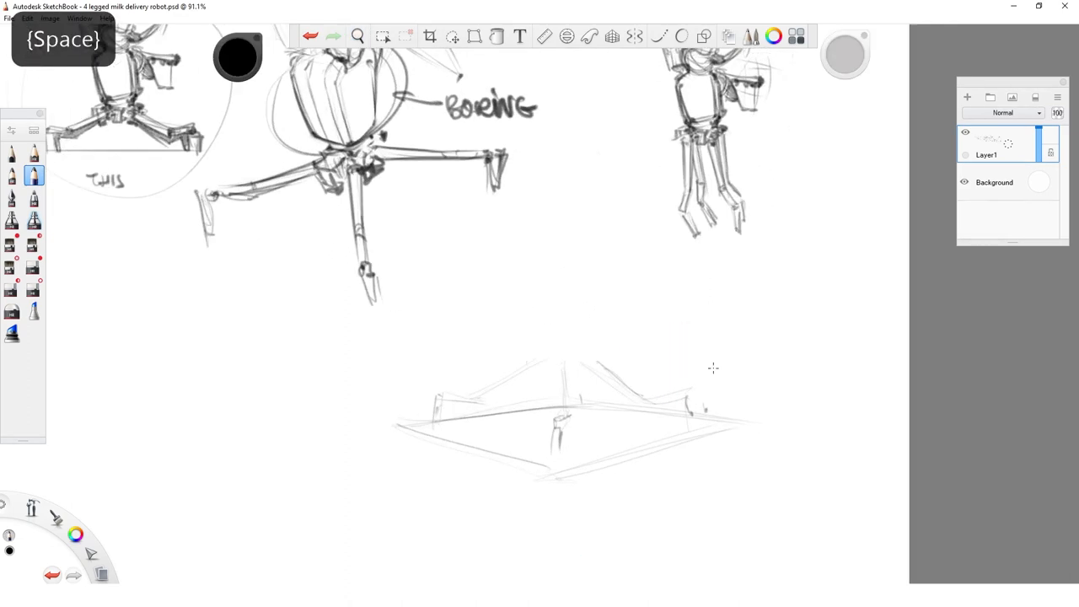
# - Sketch a four-legged robot's legs and body standing on the ground plane
pyautogui.moveTo(476, 405); pyautogui.dragTo(591, 345)
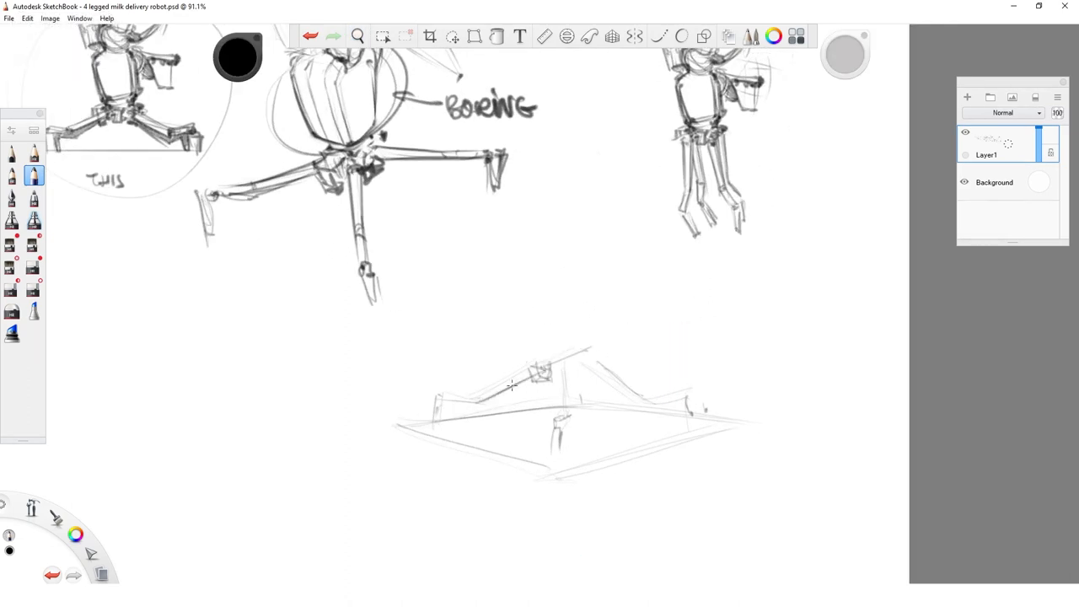
pyautogui.moveTo(531, 368); pyautogui.dragTo(560, 456)
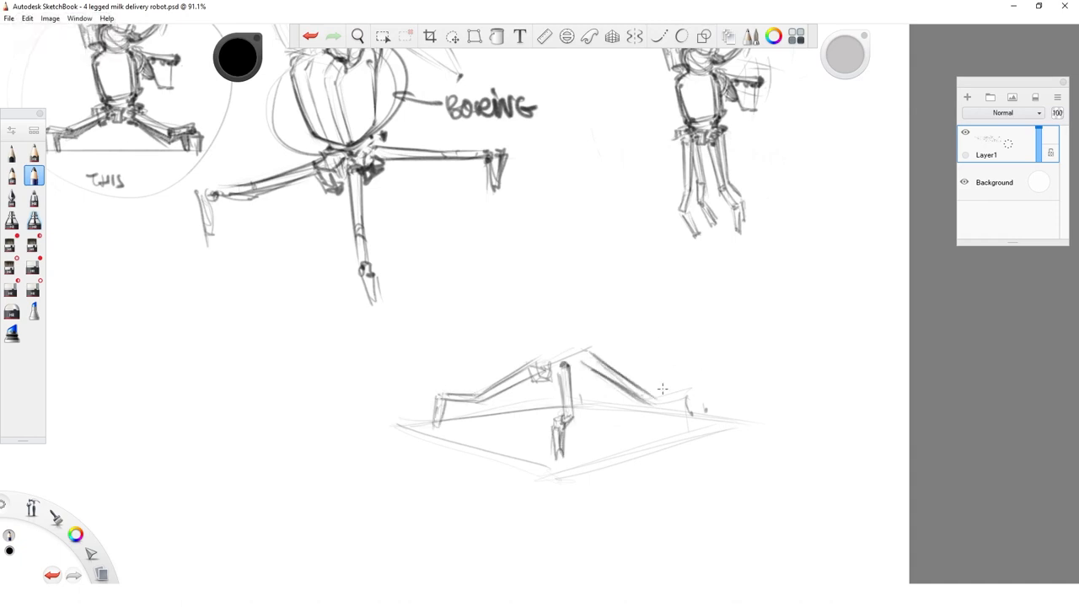
pyautogui.press('space')
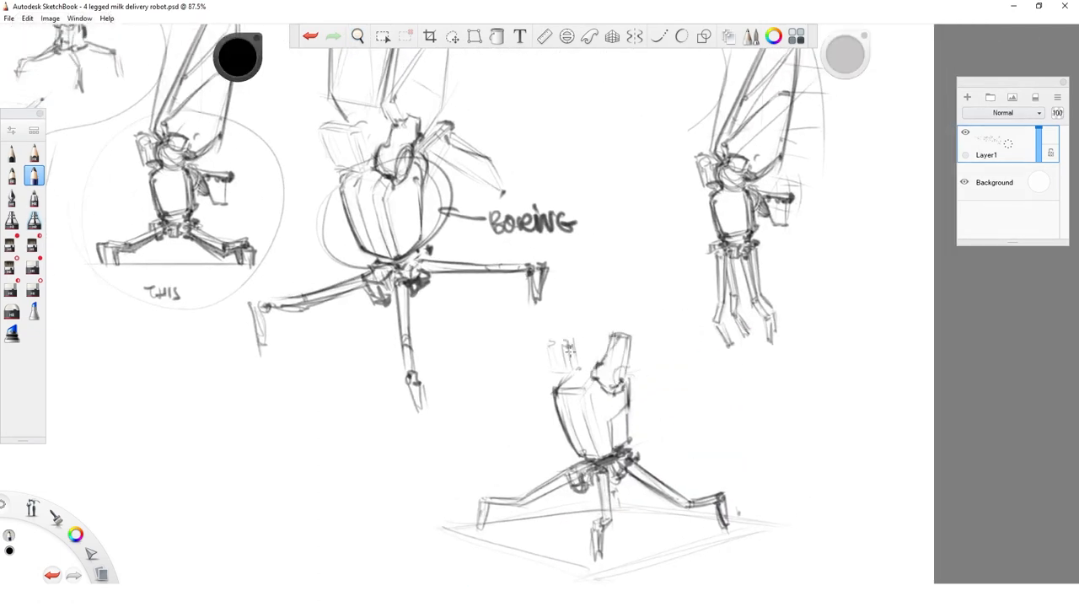
# - On a layer above the rough sketch, trace cleaner darker lines over the robot's legs
pyautogui.click(358, 35)
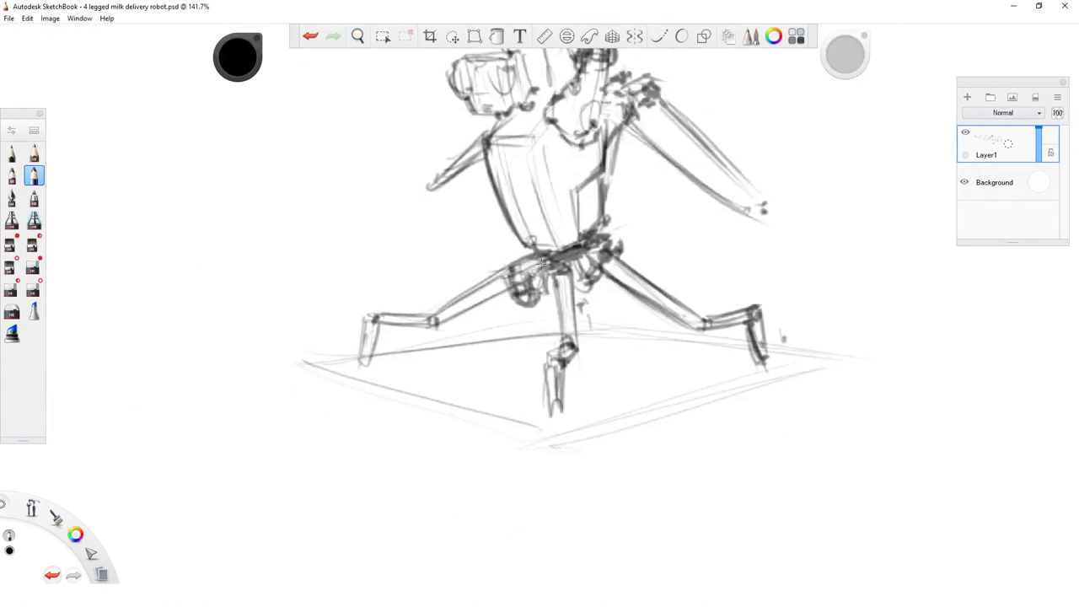
pyautogui.moveTo(539, 261); pyautogui.dragTo(506, 211)
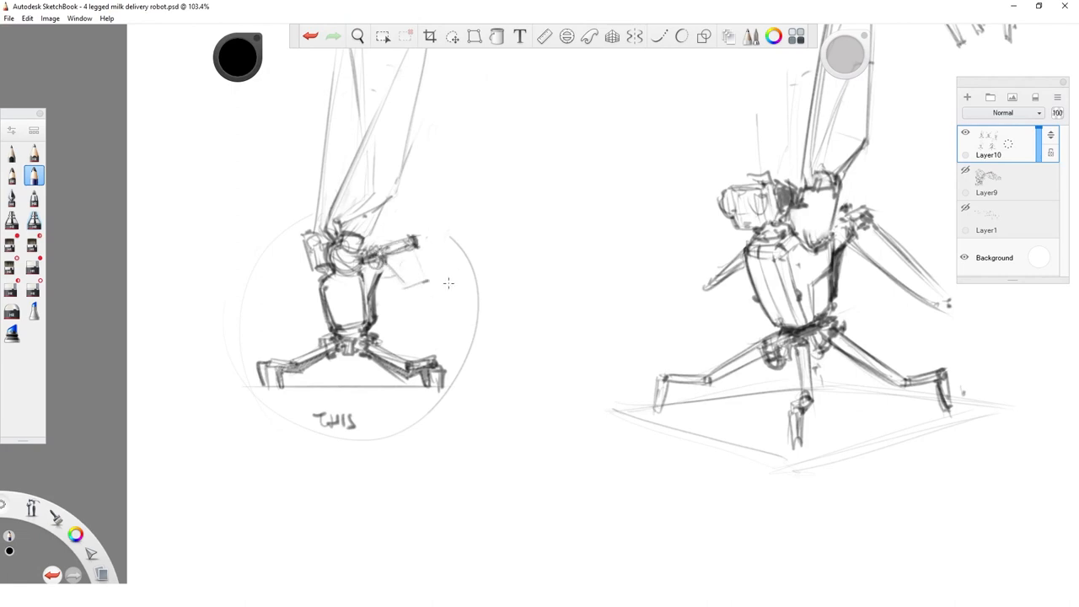
# - Darken the robot's body outline with the pencil and begin a larger casing shape beside it
pyautogui.click(357, 38)
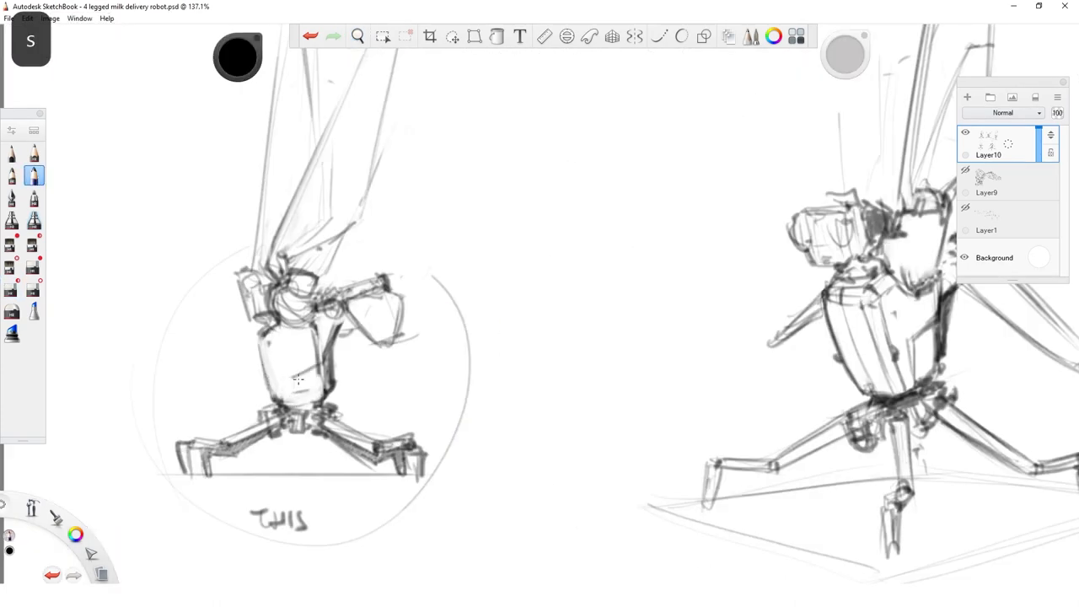
pyautogui.moveTo(270, 346); pyautogui.dragTo(317, 401)
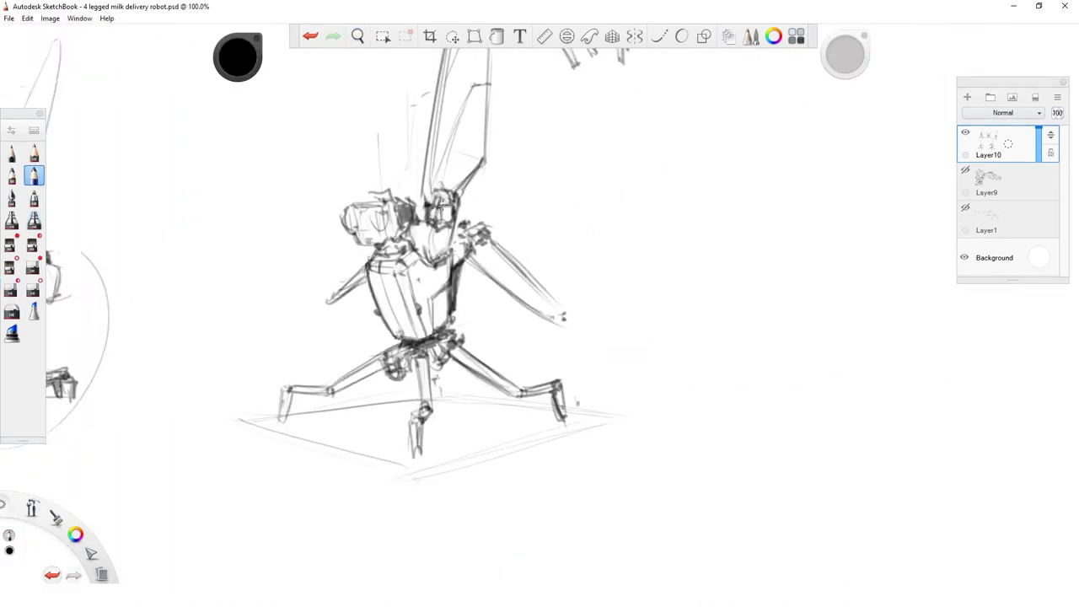
pyautogui.moveTo(439, 206); pyautogui.dragTo(497, 243)
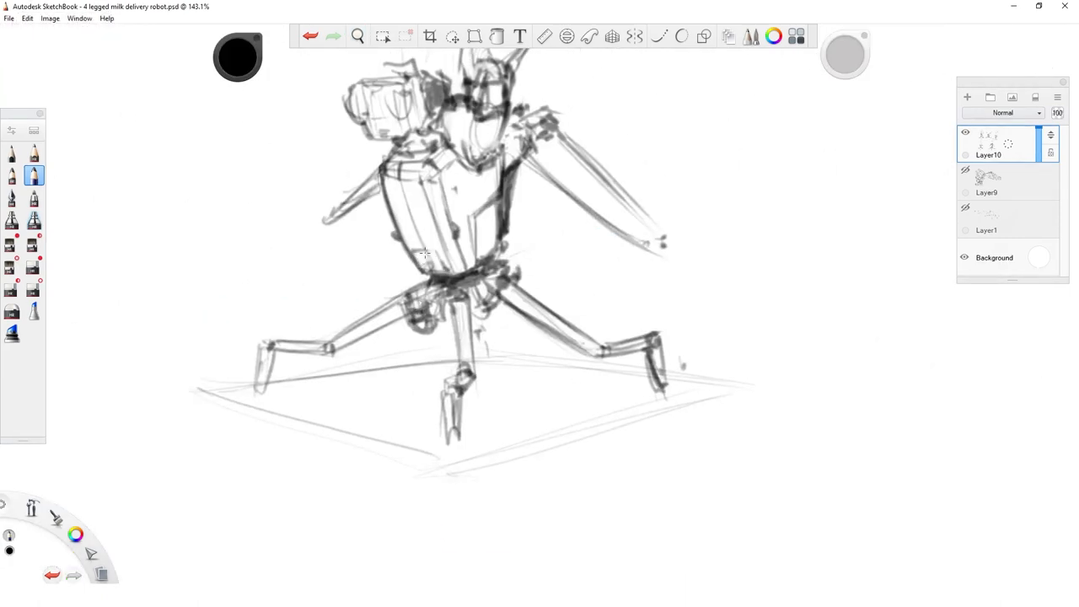
pyautogui.click(357, 35)
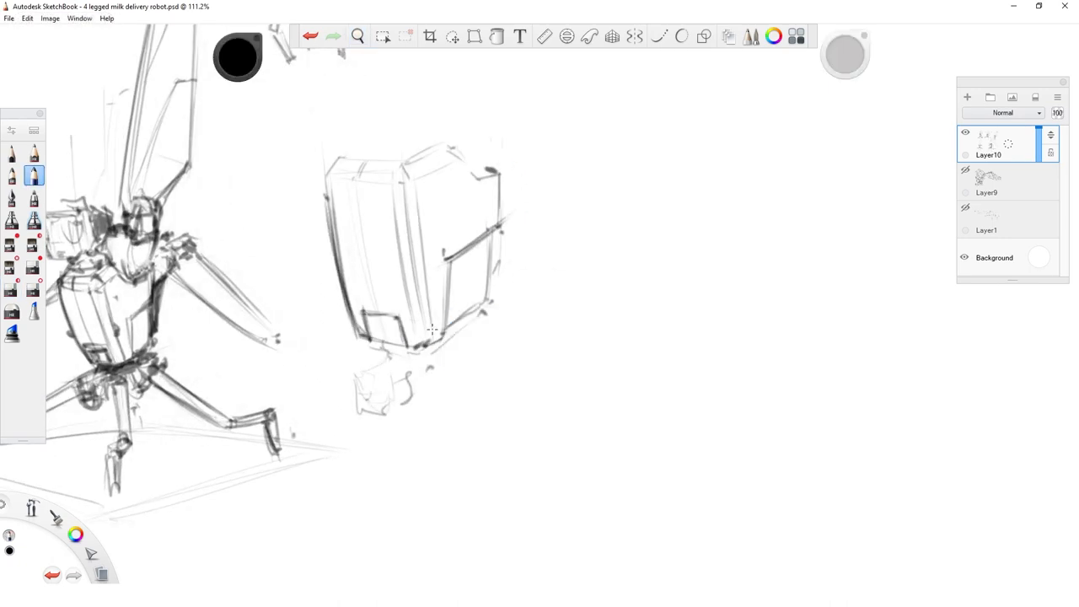
# - Pencil darker edge lines, an upper-edge line and a stepped side notch onto the casing study, then ink the circled thumbnail
pyautogui.moveTo(405, 162); pyautogui.dragTo(432, 349)
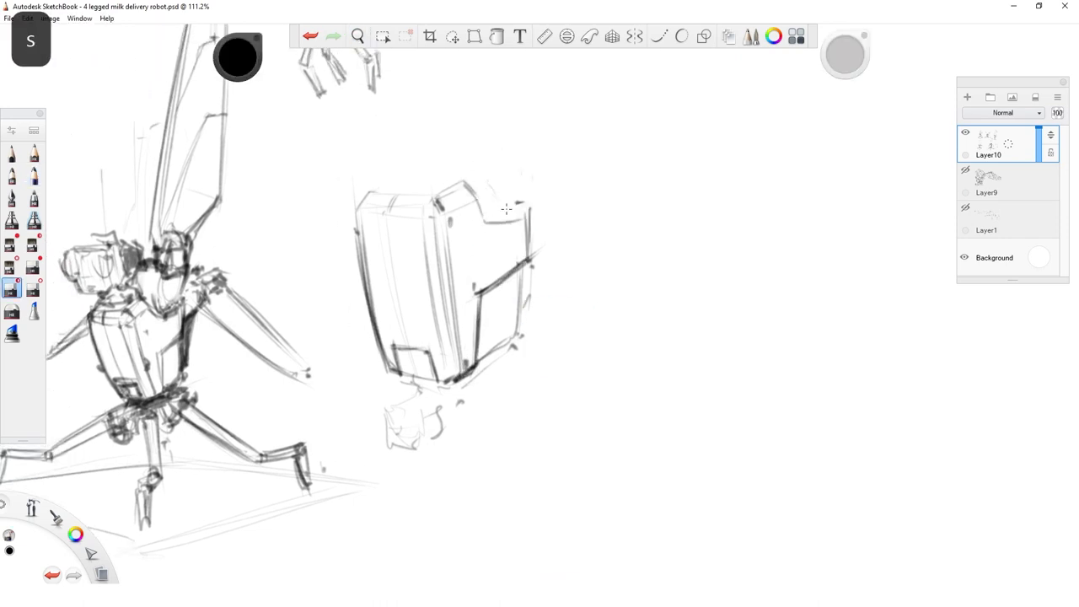
pyautogui.click(33, 174)
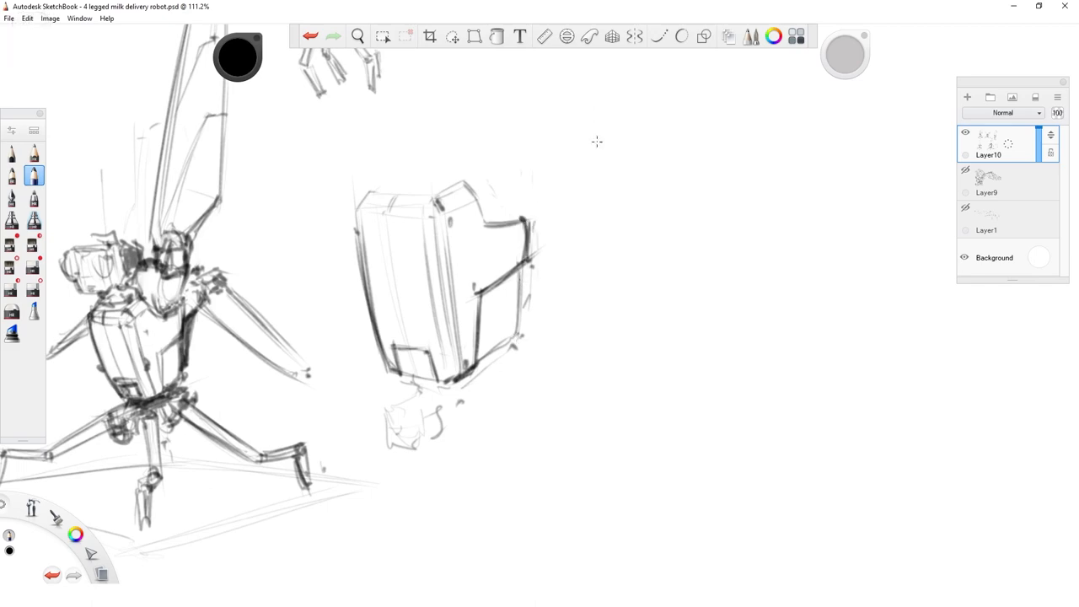
pyautogui.click(357, 36)
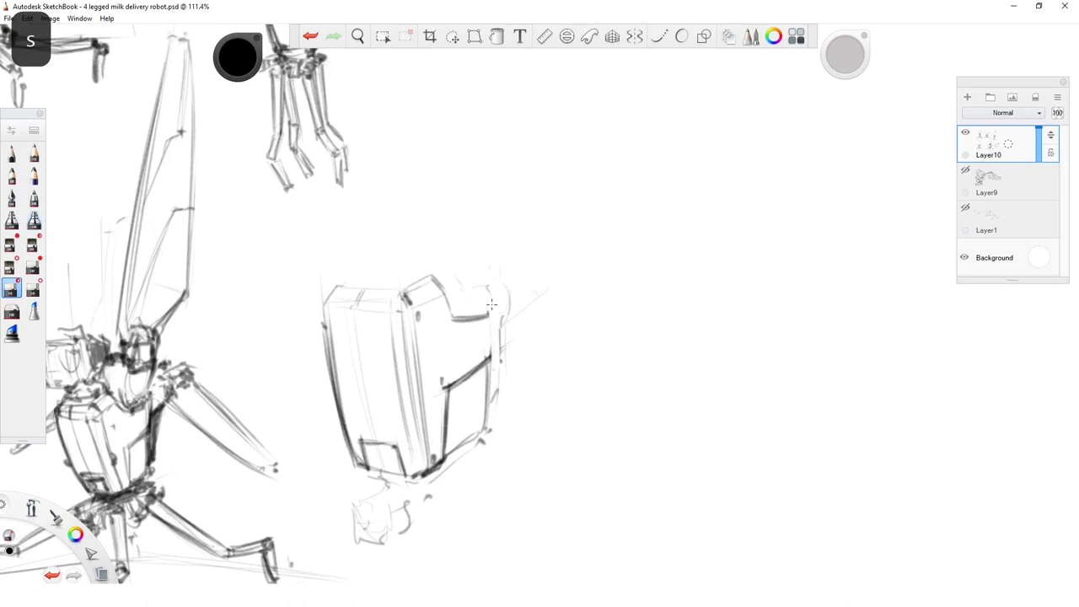
pyautogui.click(33, 174)
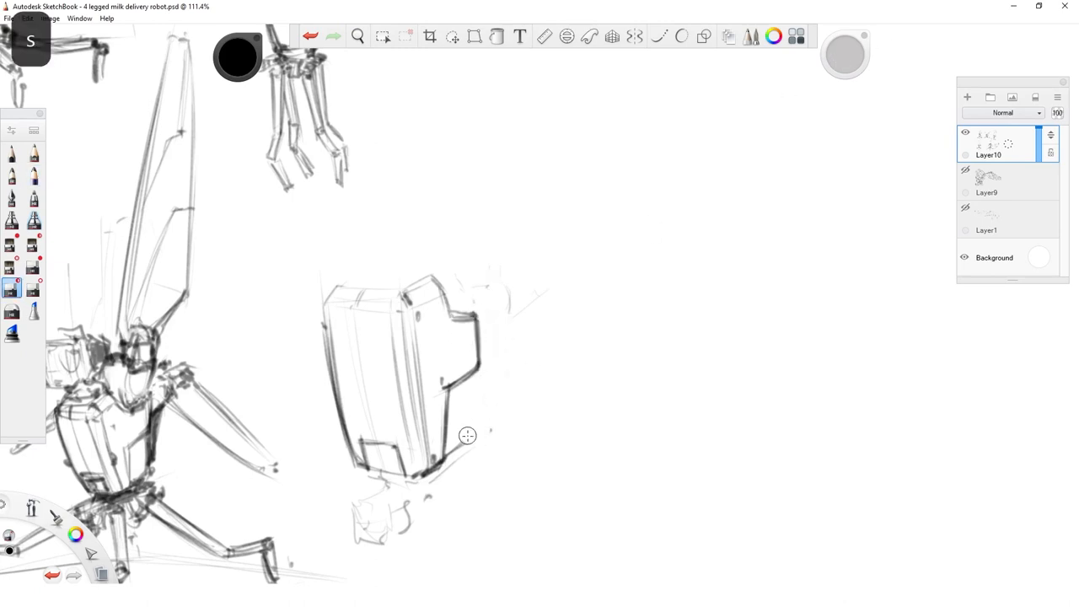
pyautogui.click(358, 36)
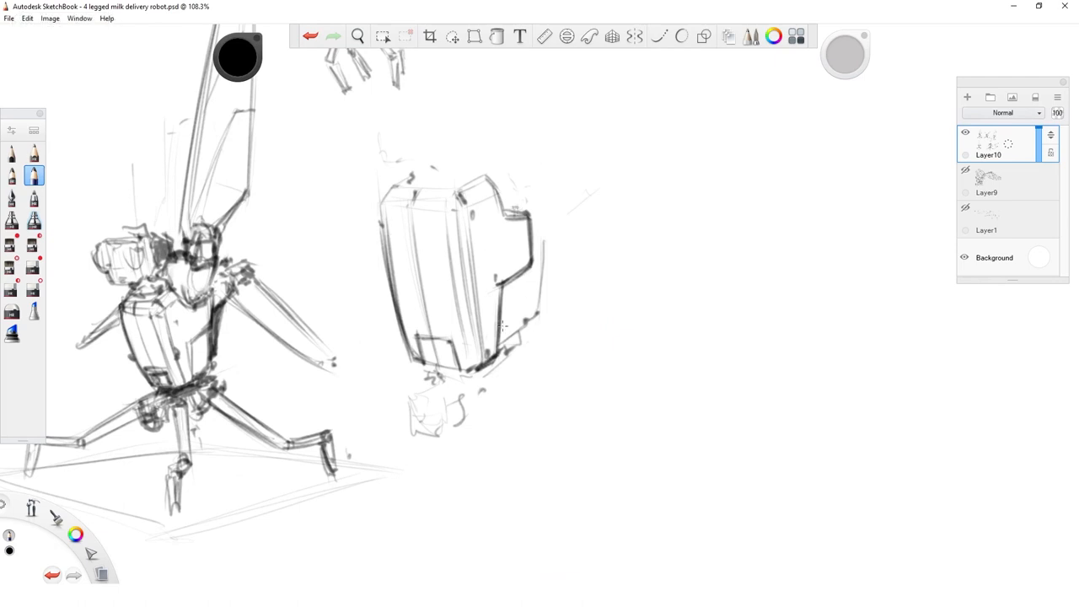
pyautogui.press('space')
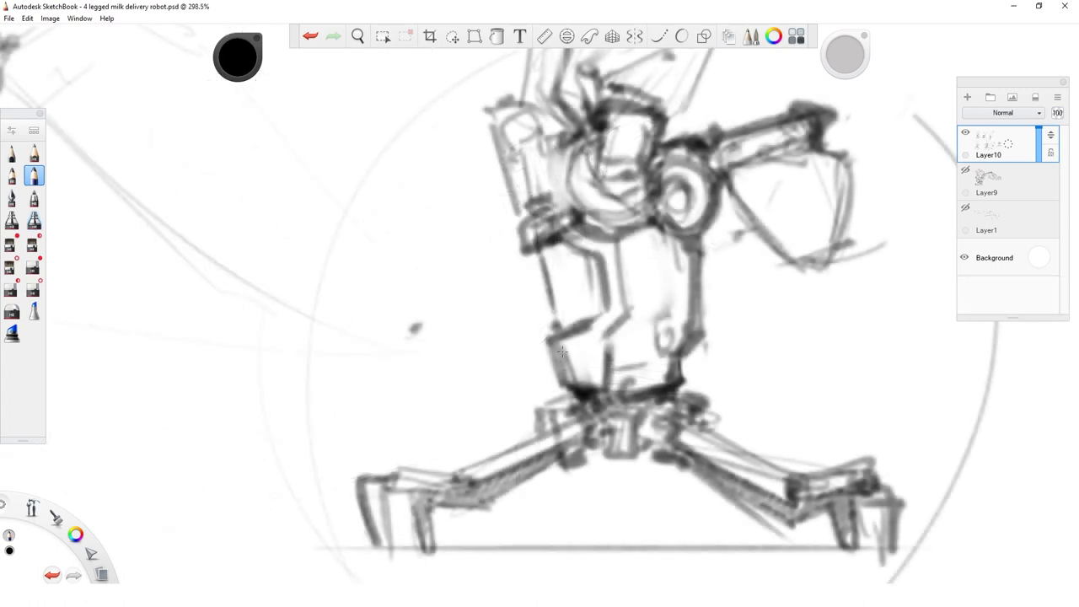
# - Add a new layer for the bent-arm linework near the THIS label and merge it down into Layer10
pyautogui.moveTo(557, 354); pyautogui.dragTo(655, 279)
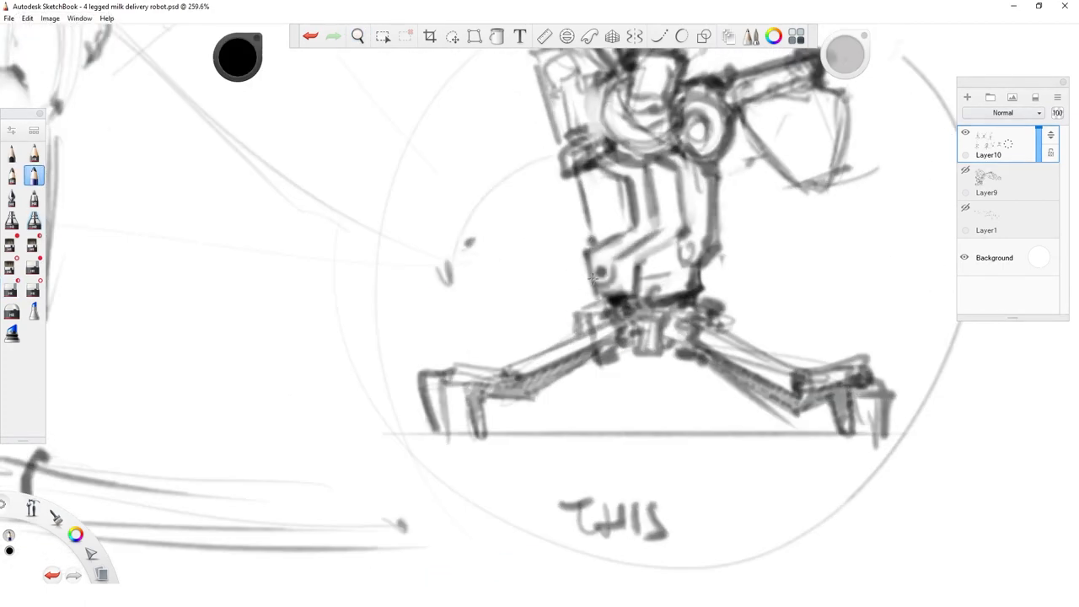
pyautogui.click(381, 35)
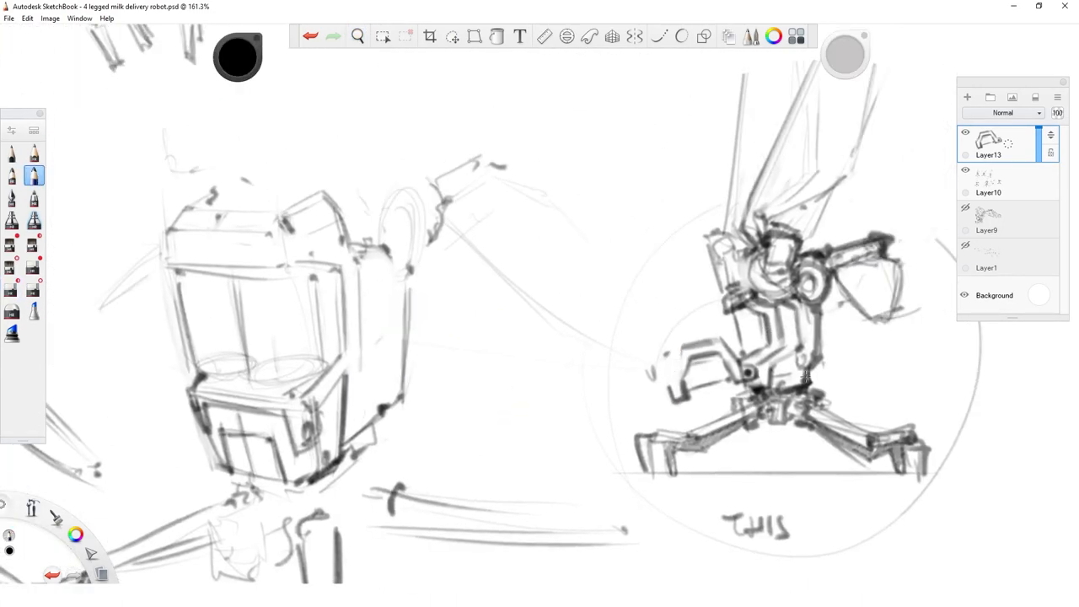
pyautogui.click(999, 182)
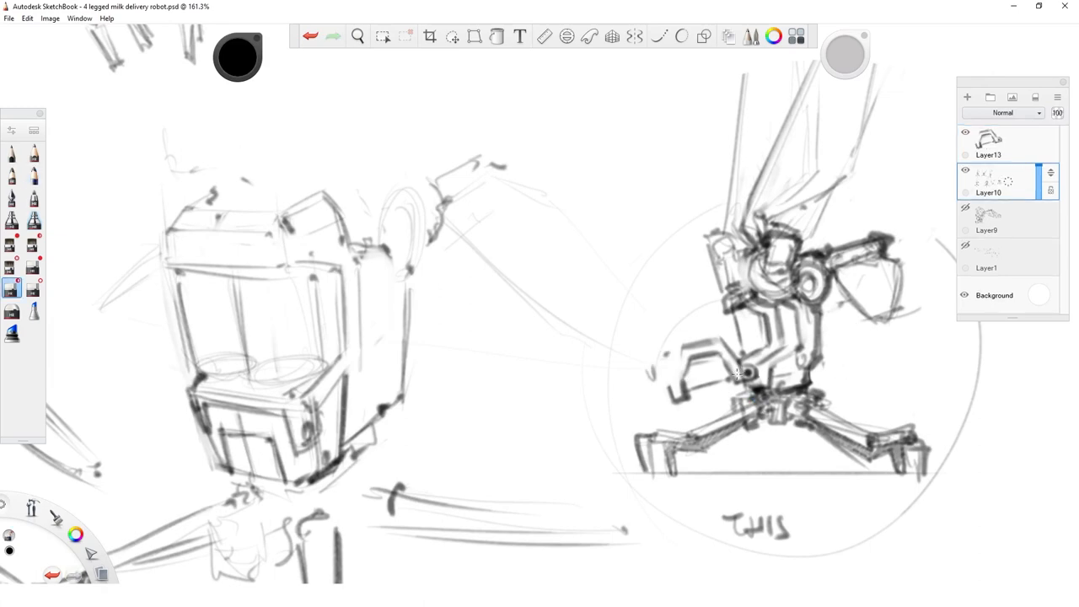
pyautogui.click(357, 35)
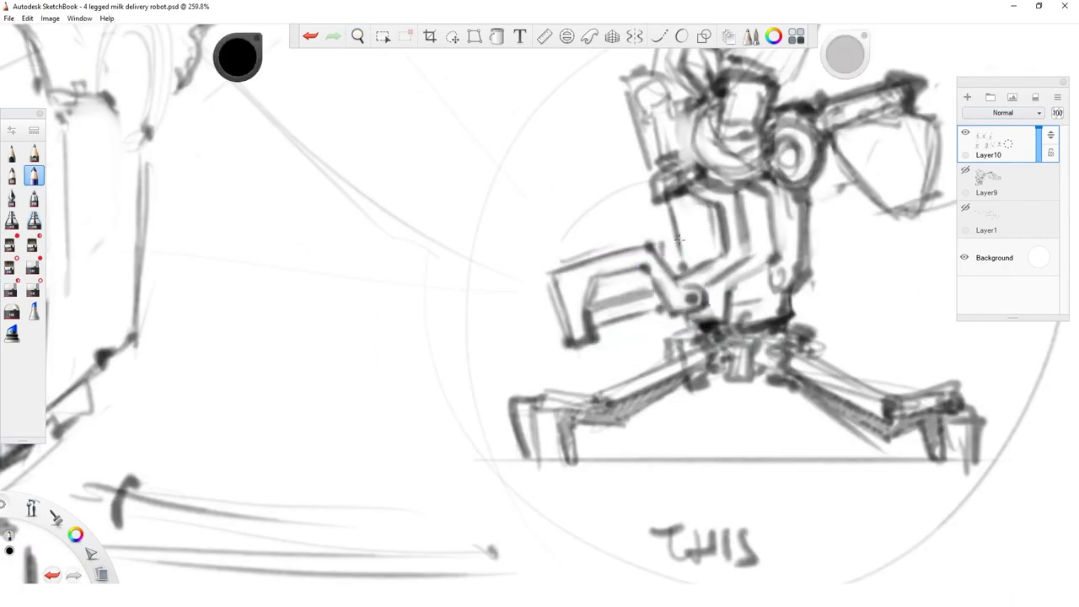
# - Zoom out and sketch a perspective box shape in the empty upper area of the sheet
pyautogui.press('space')
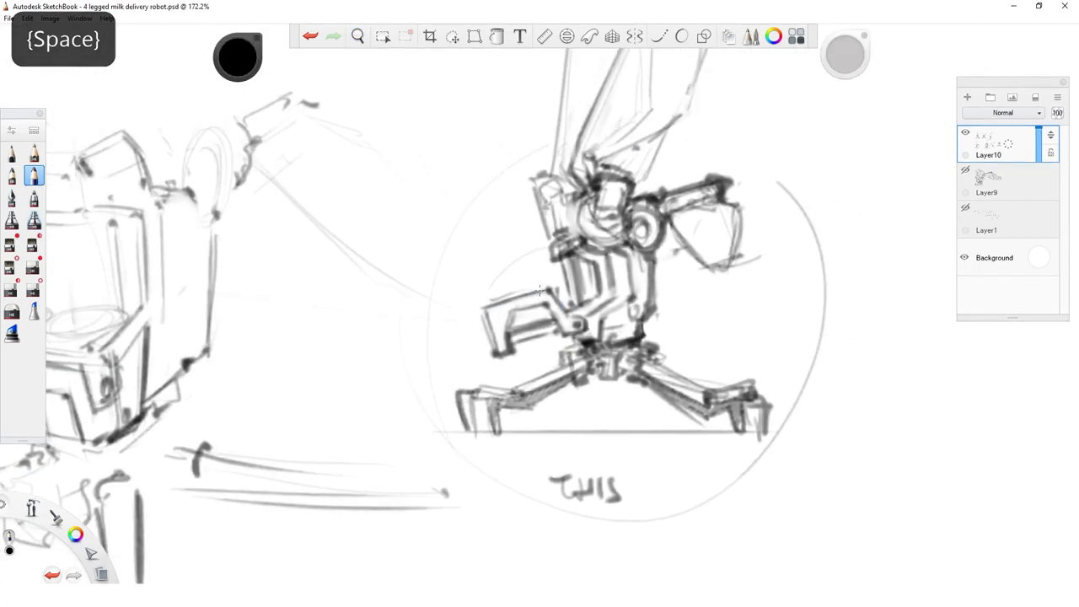
pyautogui.click(357, 36)
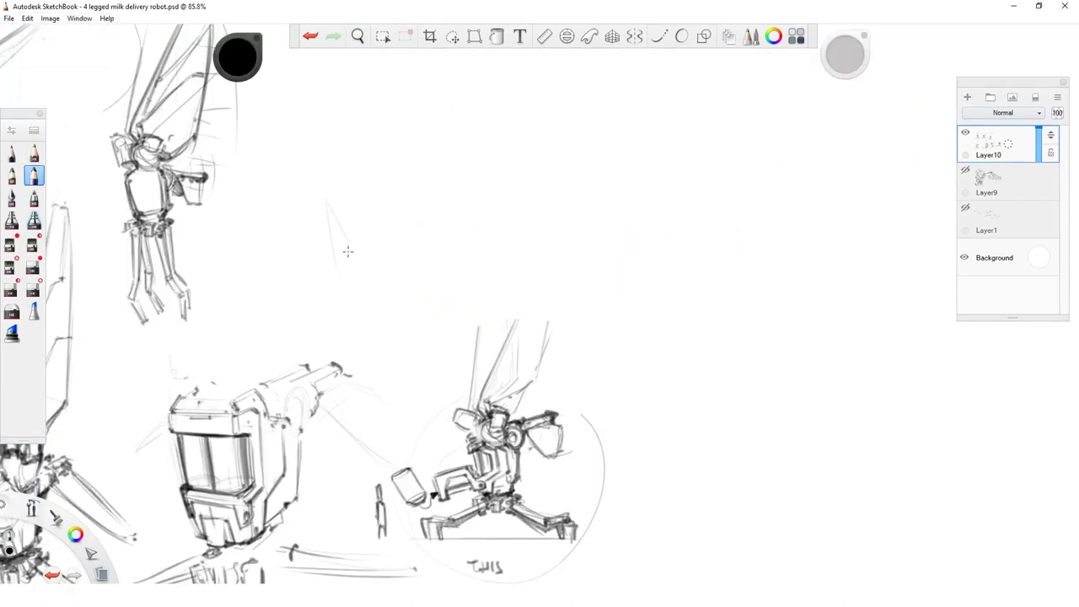
pyautogui.moveTo(324, 194); pyautogui.dragTo(425, 337)
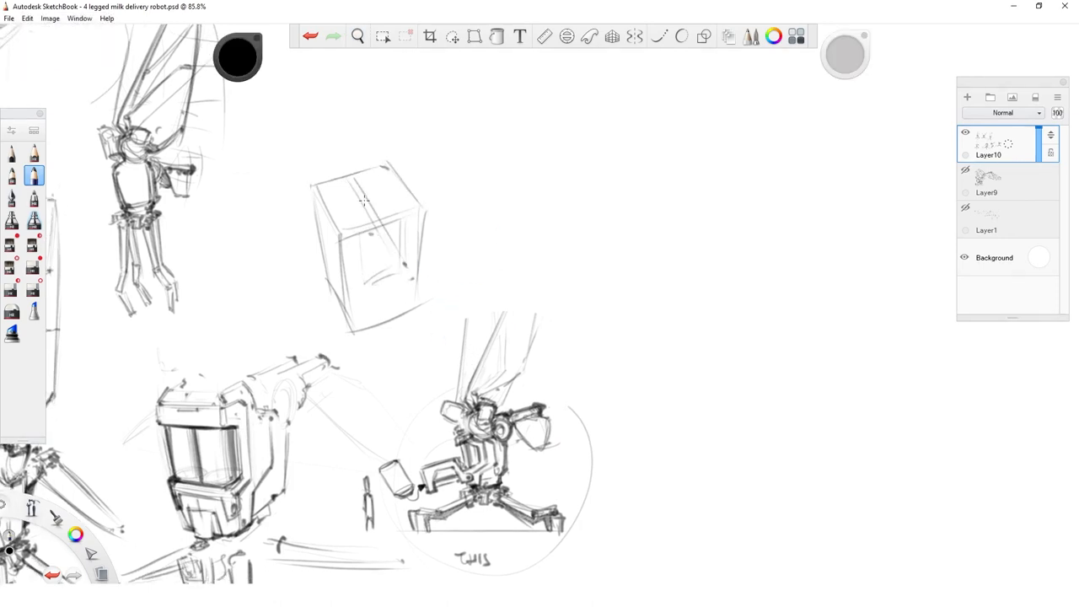
# - Add an inner edge and a jutting nozzle arm to the box, then begin another tall box outline
pyautogui.moveTo(364, 199); pyautogui.dragTo(420, 301)
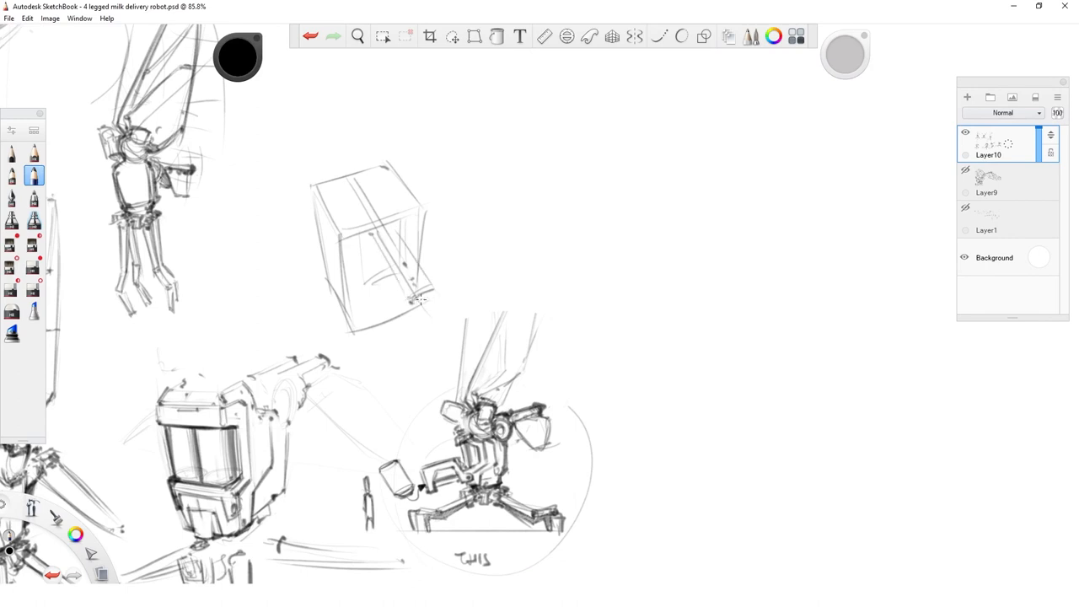
pyautogui.moveTo(388, 253); pyautogui.dragTo(430, 300)
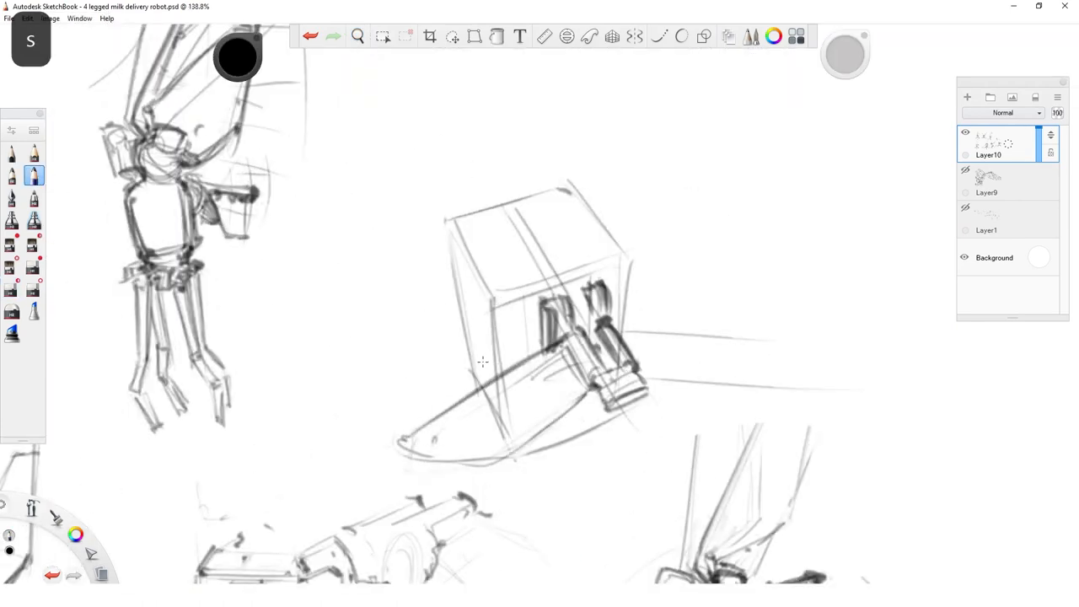
pyautogui.press('space')
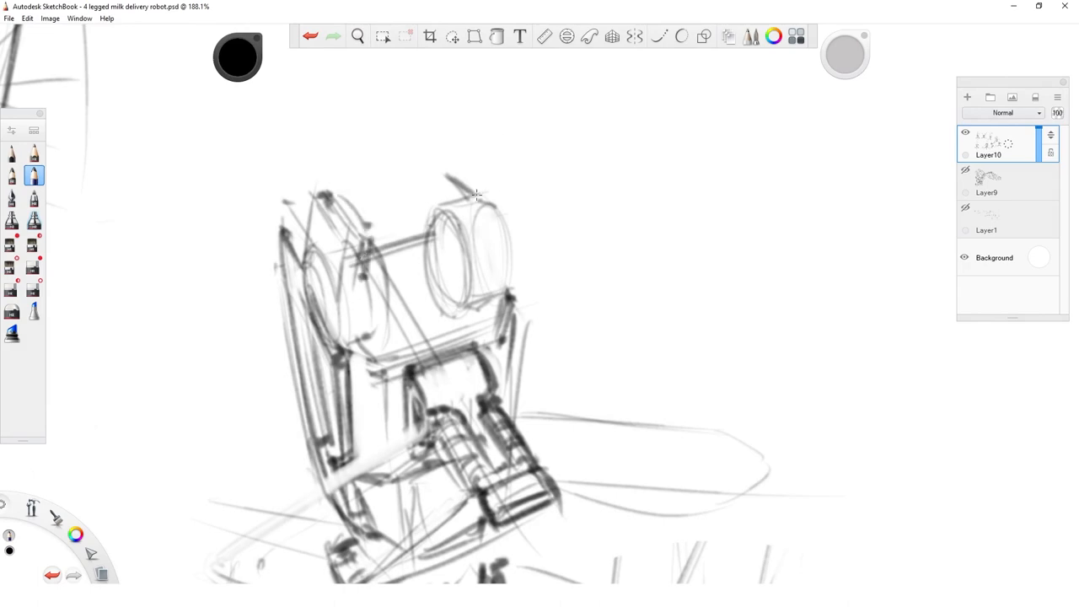
pyautogui.click(358, 36)
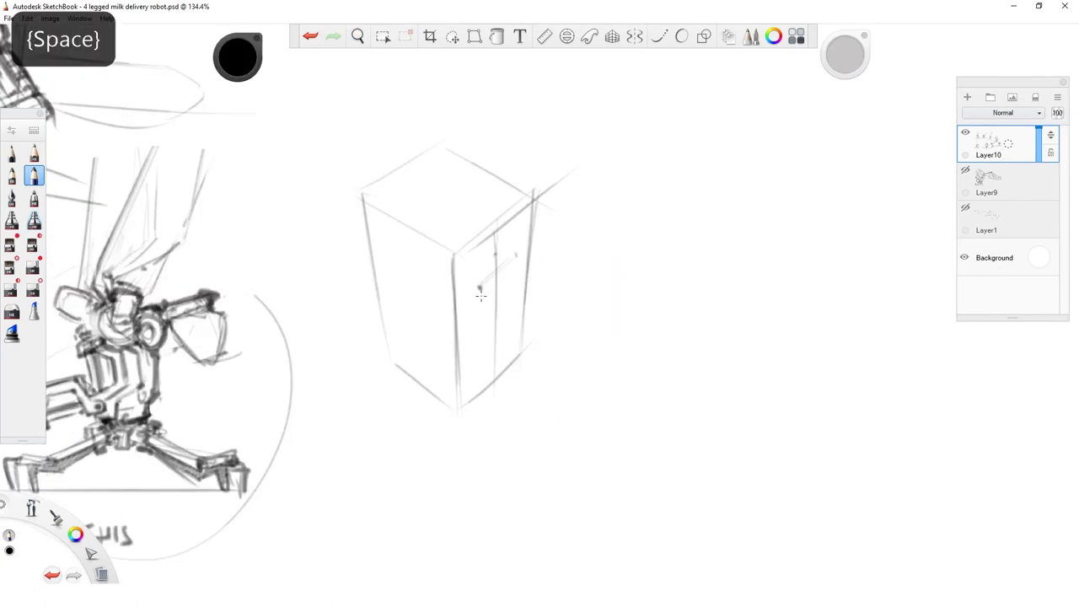
# - Sketch a side-mounted nozzle with a round mounting collar on the tall box body
pyautogui.moveTo(480, 295); pyautogui.dragTo(624, 363)
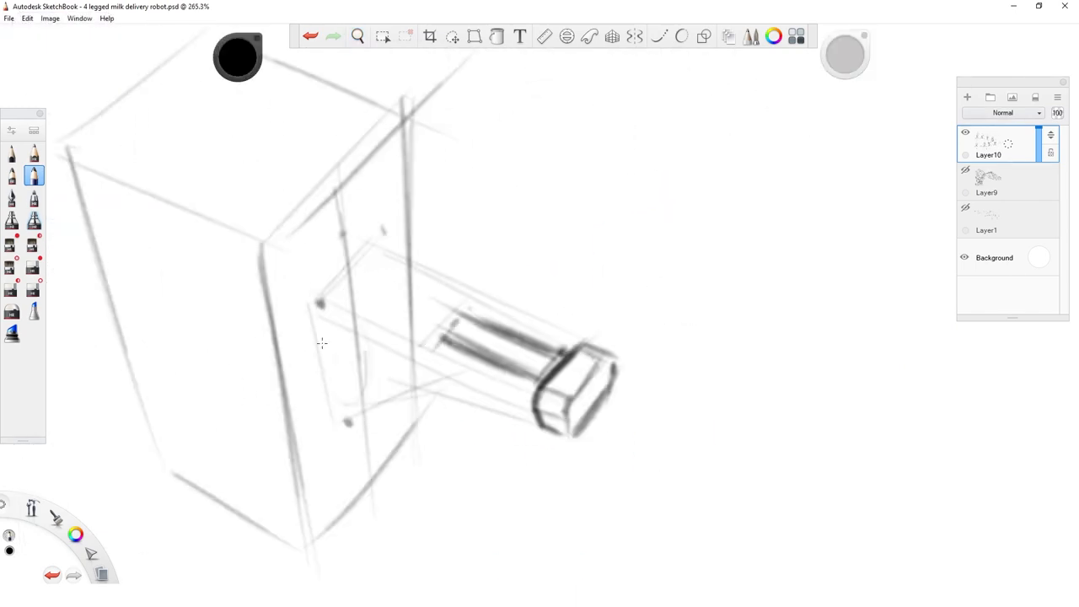
pyautogui.moveTo(388, 253); pyautogui.dragTo(523, 402)
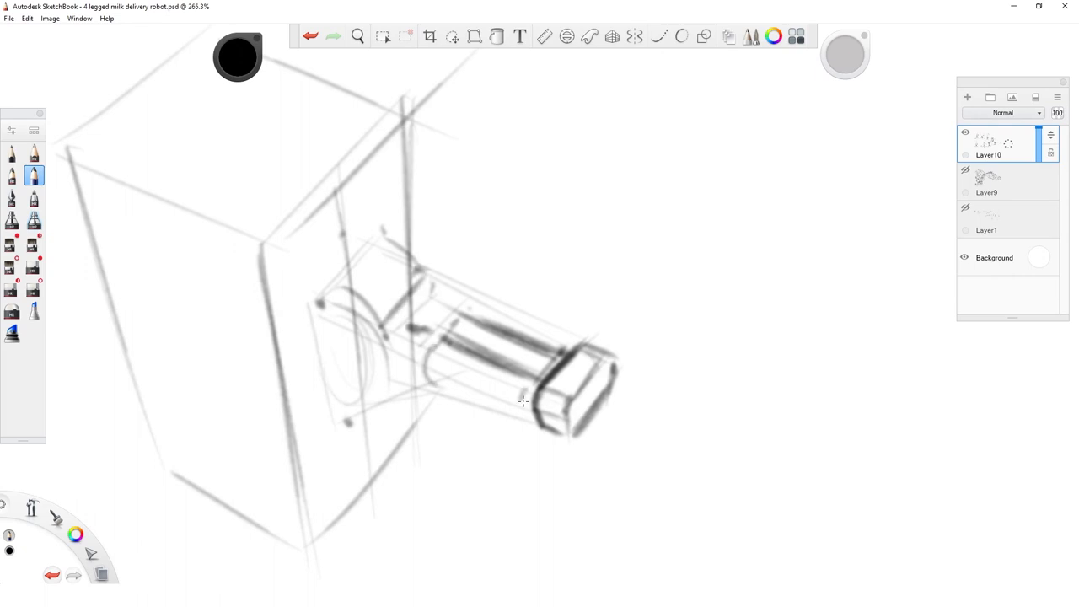
pyautogui.press('space')
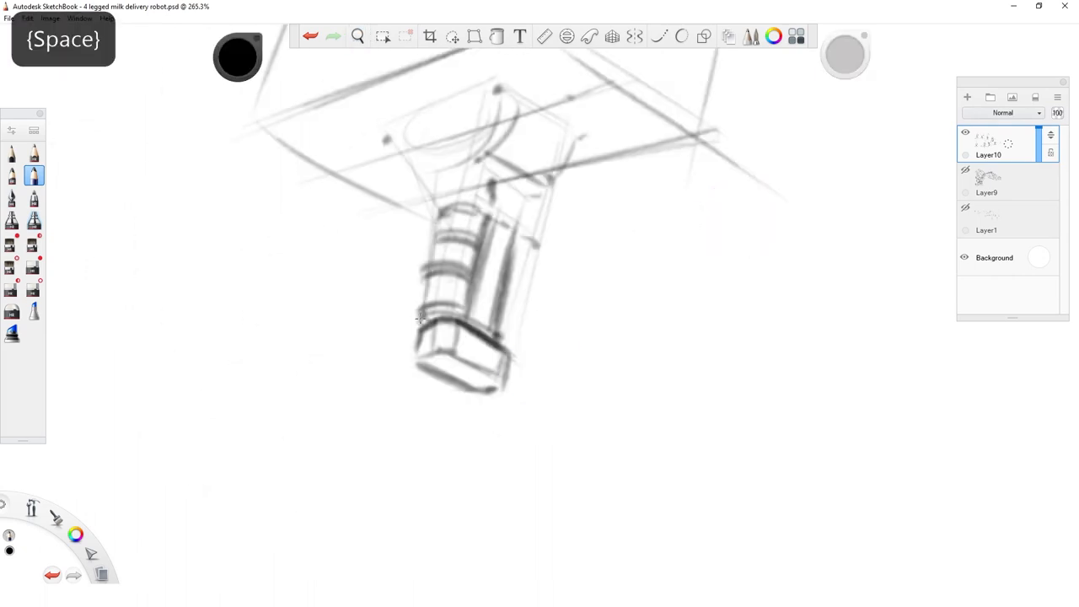
pyautogui.click(358, 36)
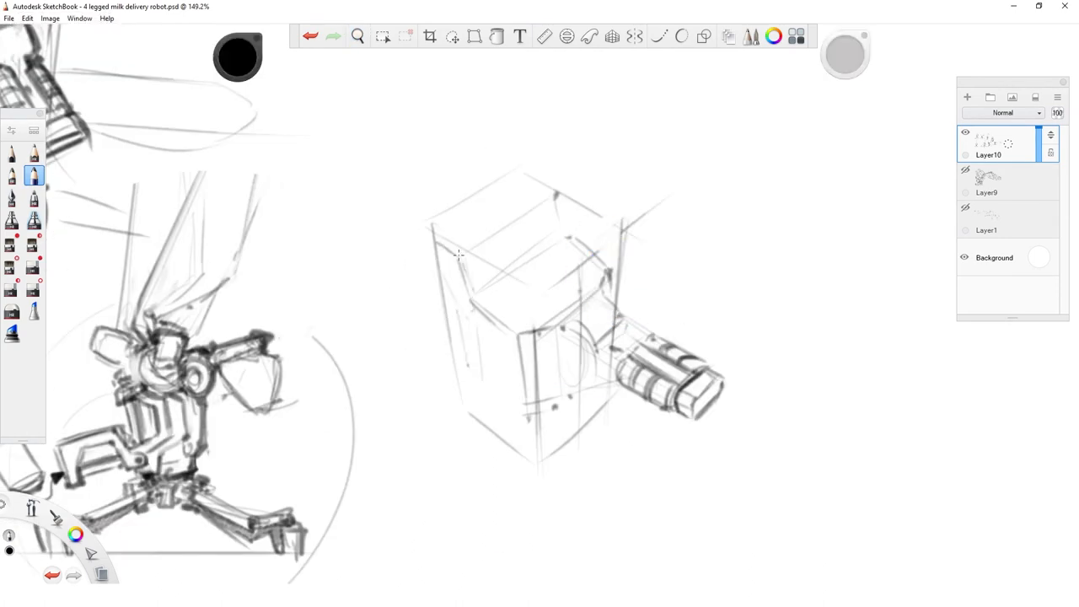
# - Add a round front opening and twin top cylinders to the body, then zoom out to see all the robot sketches
pyautogui.moveTo(457, 256); pyautogui.dragTo(469, 407)
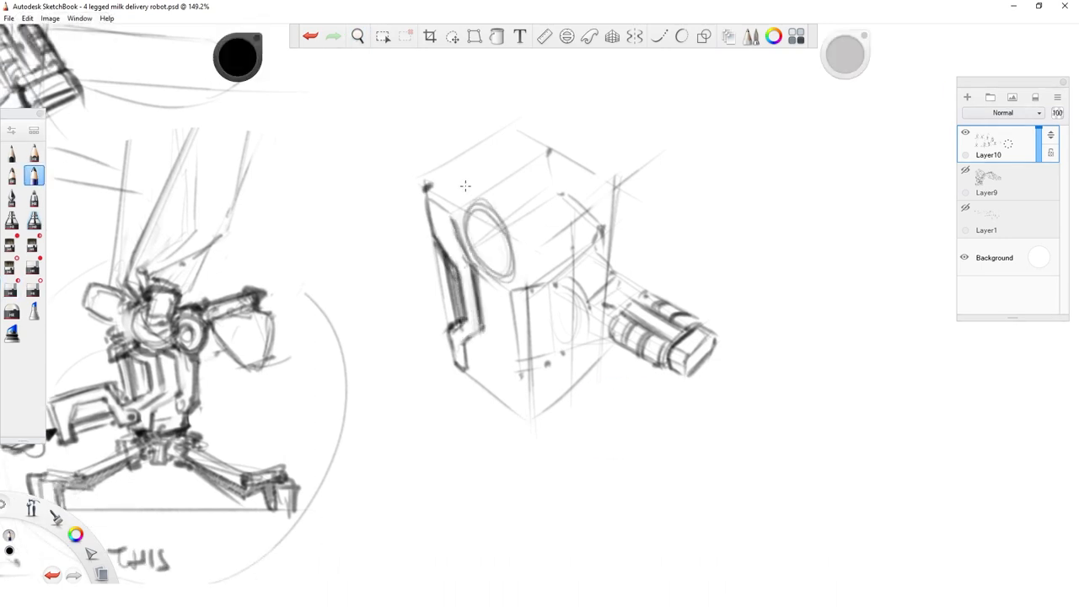
pyautogui.moveTo(472, 202); pyautogui.dragTo(573, 169)
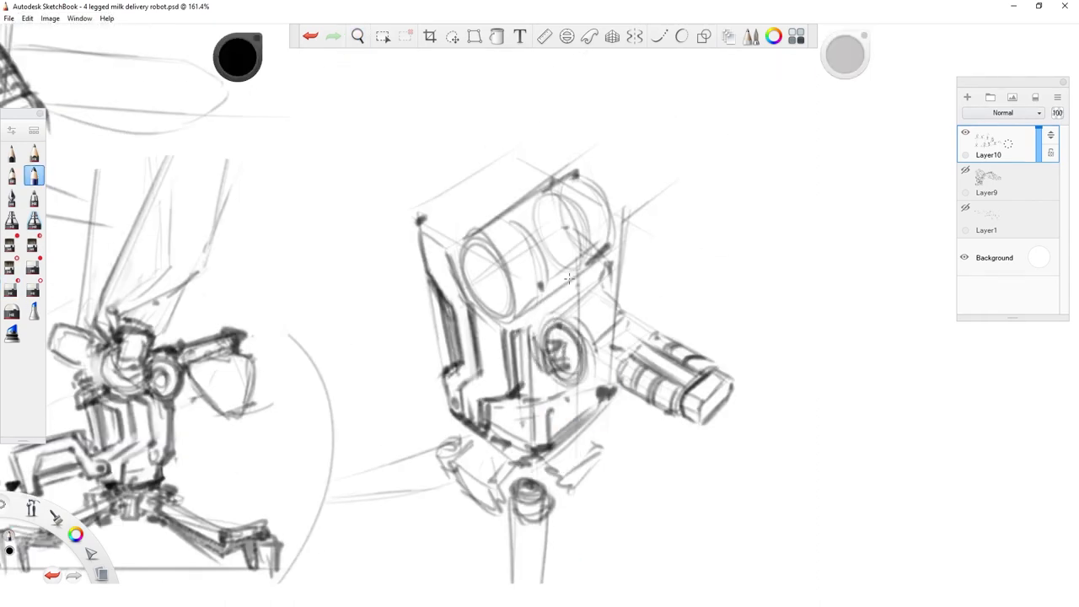
pyautogui.press('space')
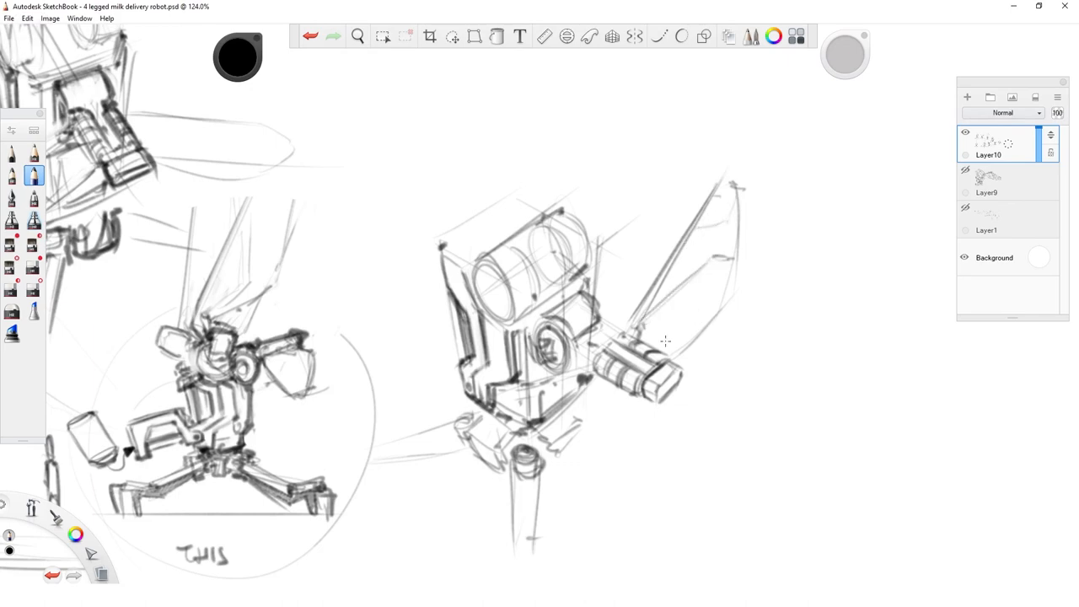
pyautogui.press('space')
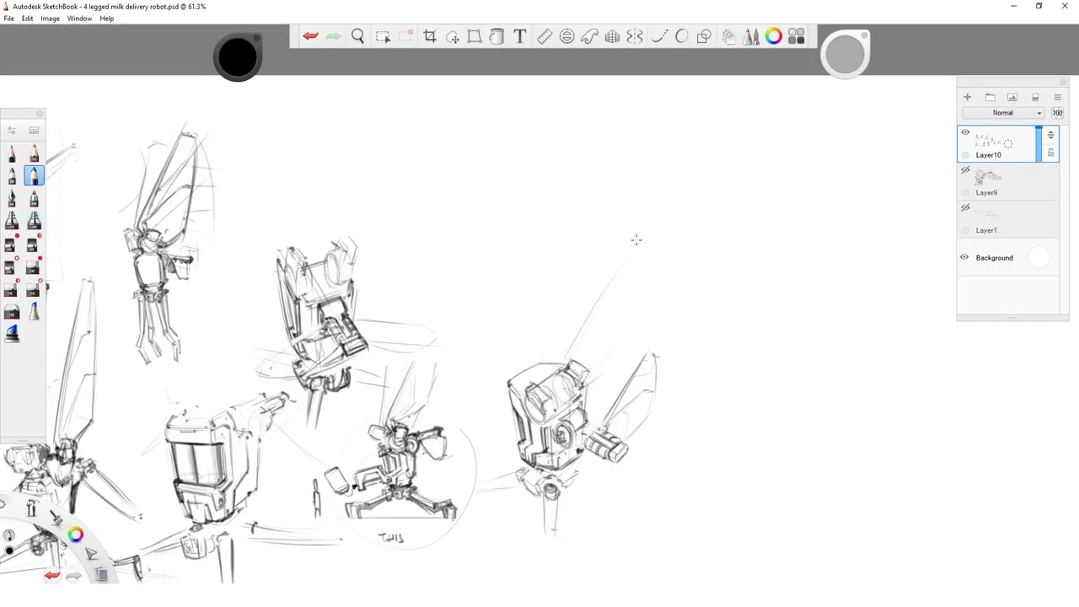
# - Pencil a small box with a face above the large winged robot body
pyautogui.click(358, 35)
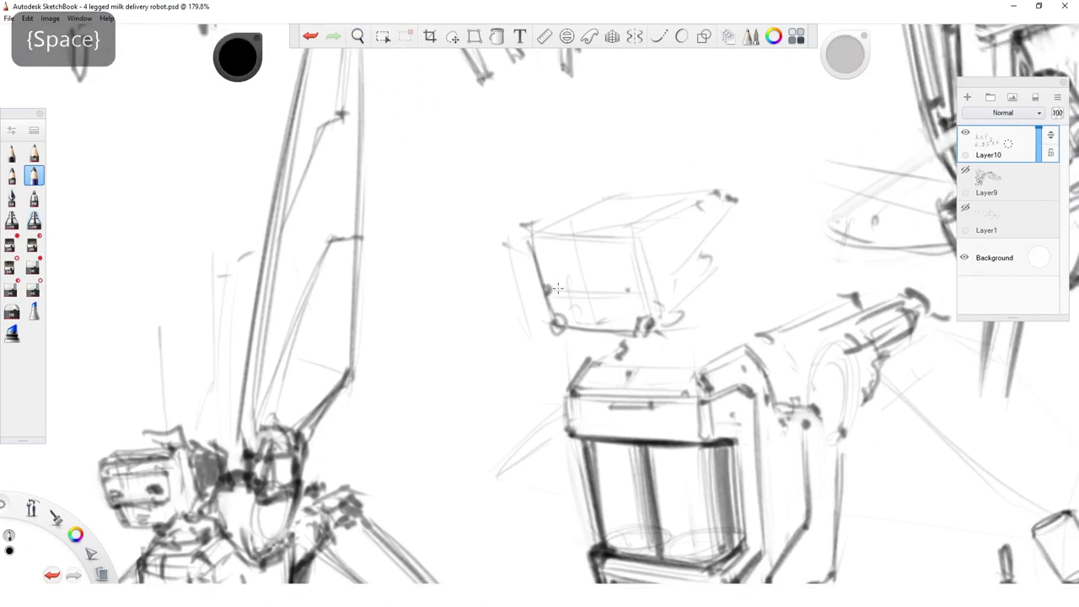
pyautogui.moveTo(546, 290); pyautogui.dragTo(648, 288)
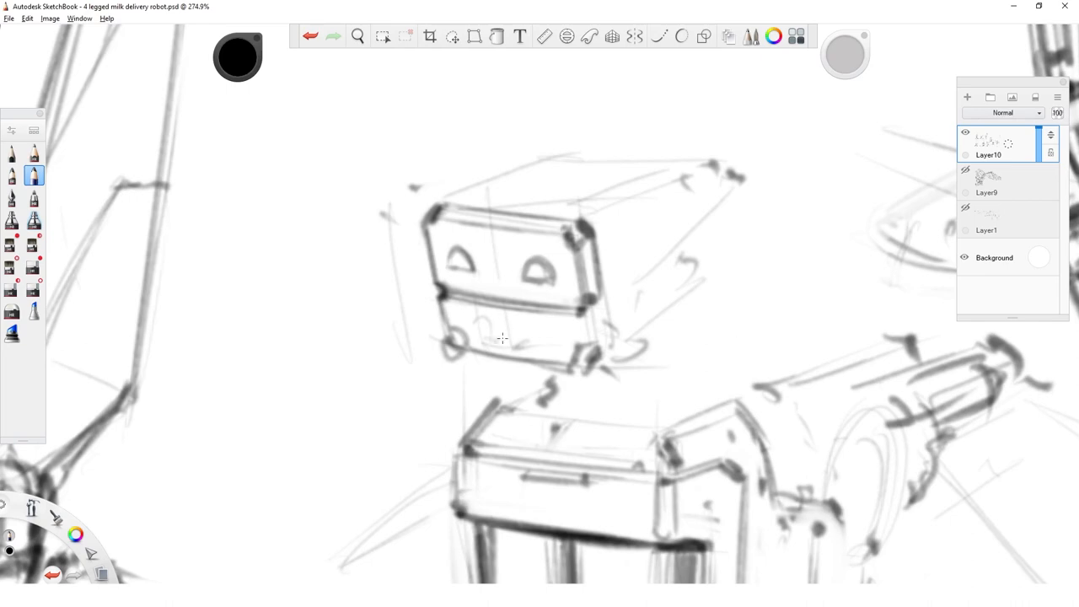
# - Zoom in on the head and give it a smiling oval face panel with two round eyes
pyautogui.scroll(-3)
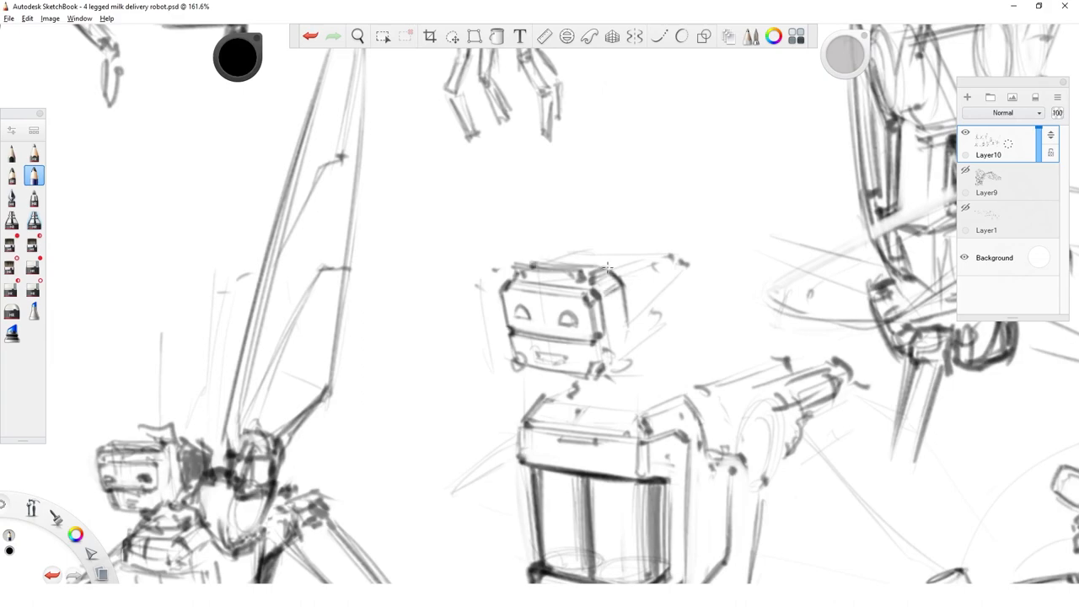
pyautogui.press('space')
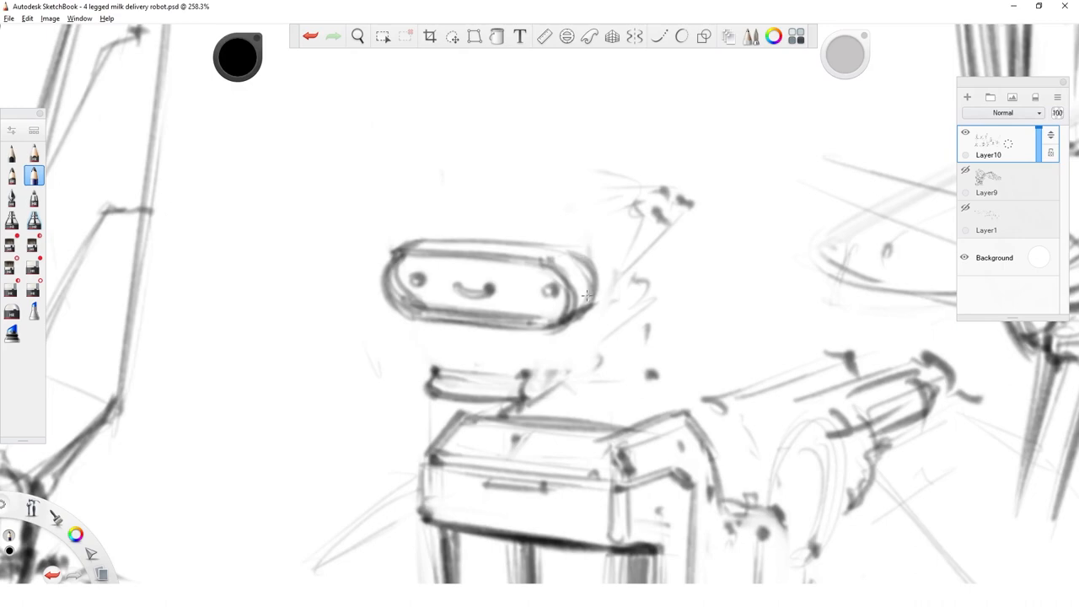
pyautogui.click(382, 37)
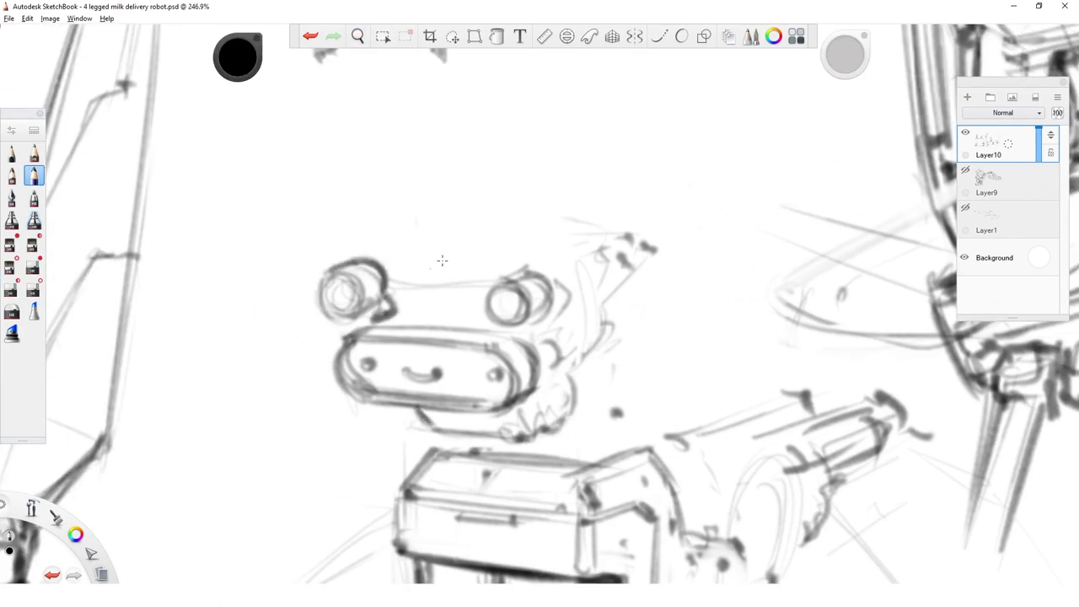
# - Ink a bold, angled box casing on a new layer over the faded earlier sketches
pyautogui.click(358, 36)
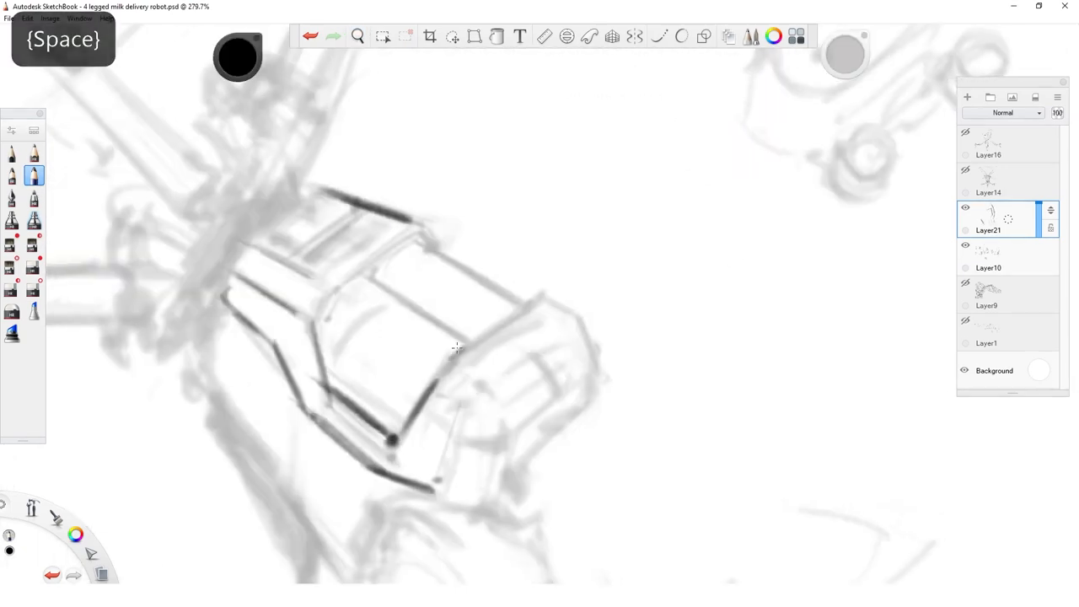
# - Trace clean ink lines along each leg and the hip joint on Layer21, panning between legs
pyautogui.click(358, 35)
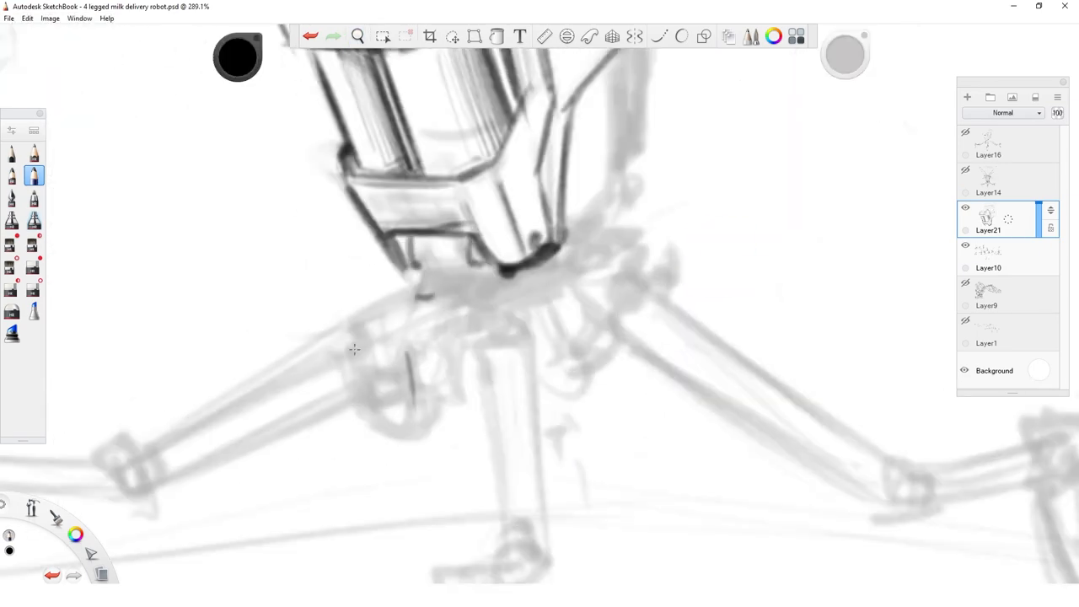
pyautogui.press('space')
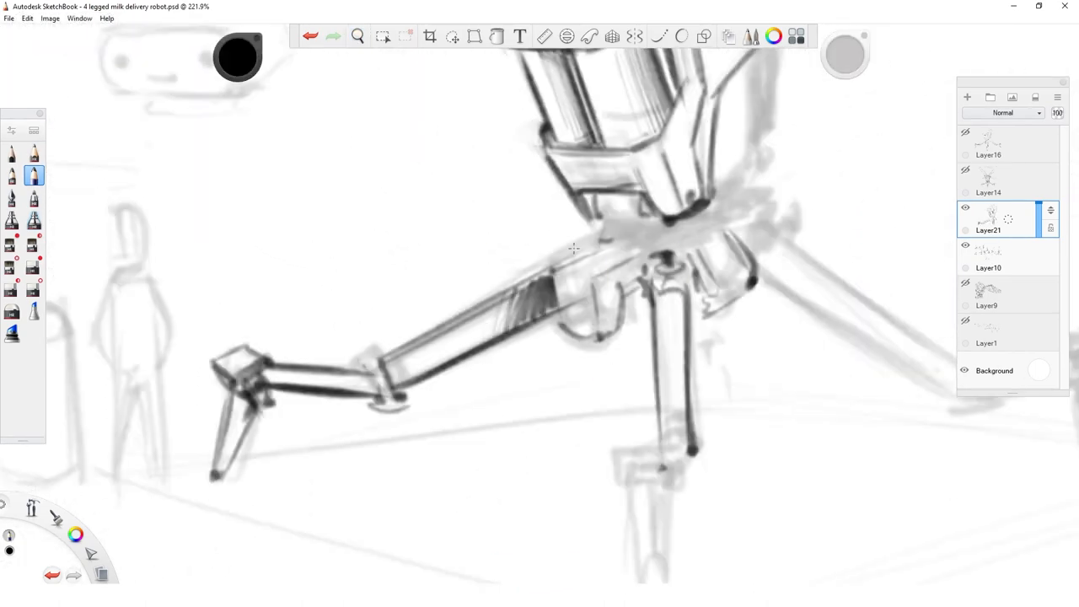
pyautogui.moveTo(574, 249); pyautogui.dragTo(590, 266)
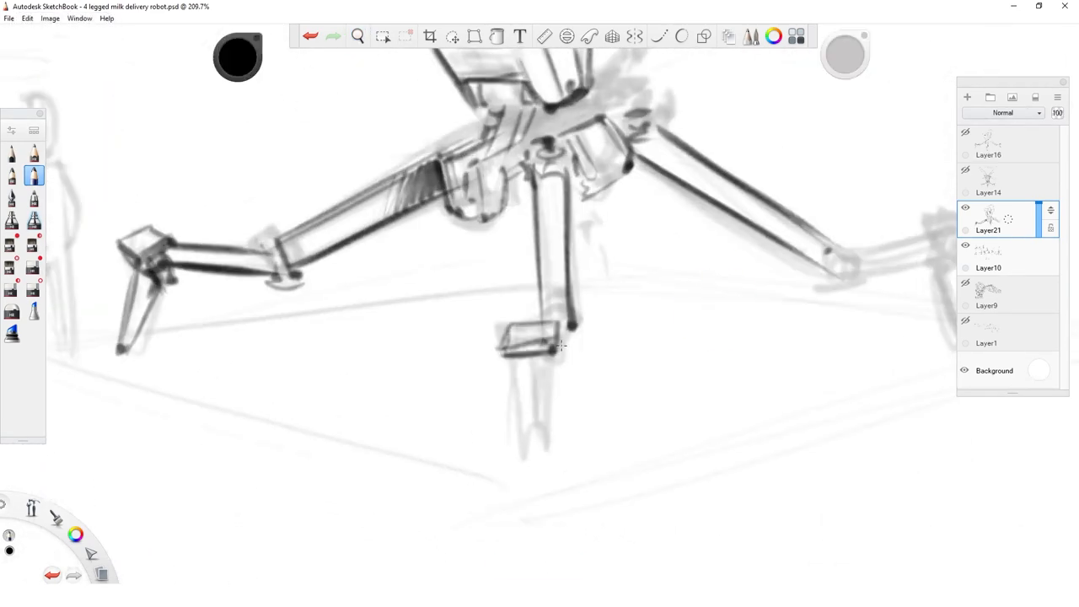
pyautogui.press('space')
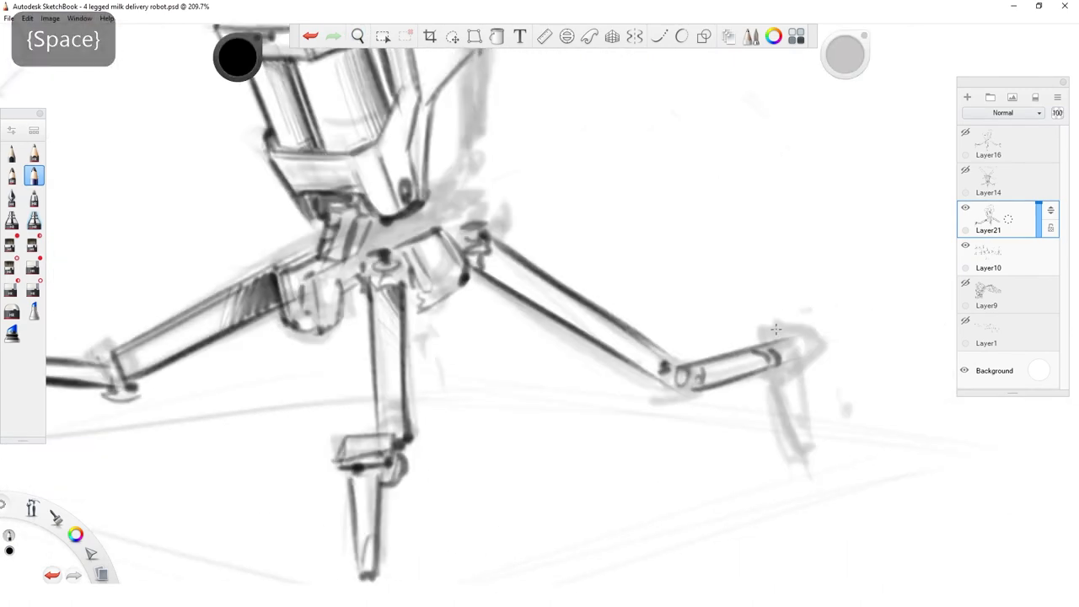
pyautogui.click(358, 37)
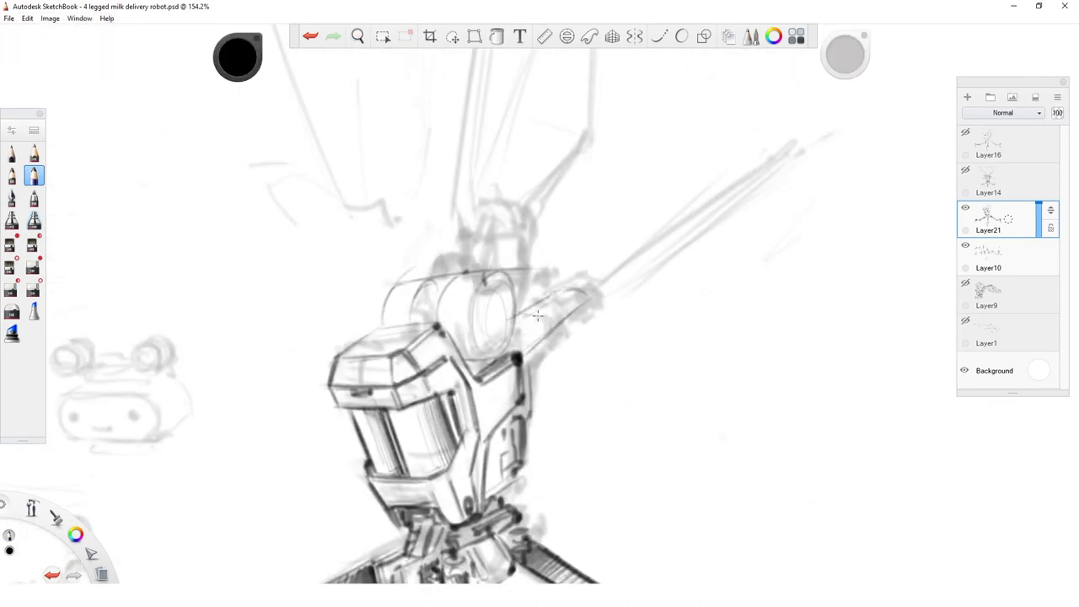
# - Ink the robot's body edges and smiling head with eyes, then start the first wing outline
pyautogui.moveTo(538, 317); pyautogui.dragTo(577, 283)
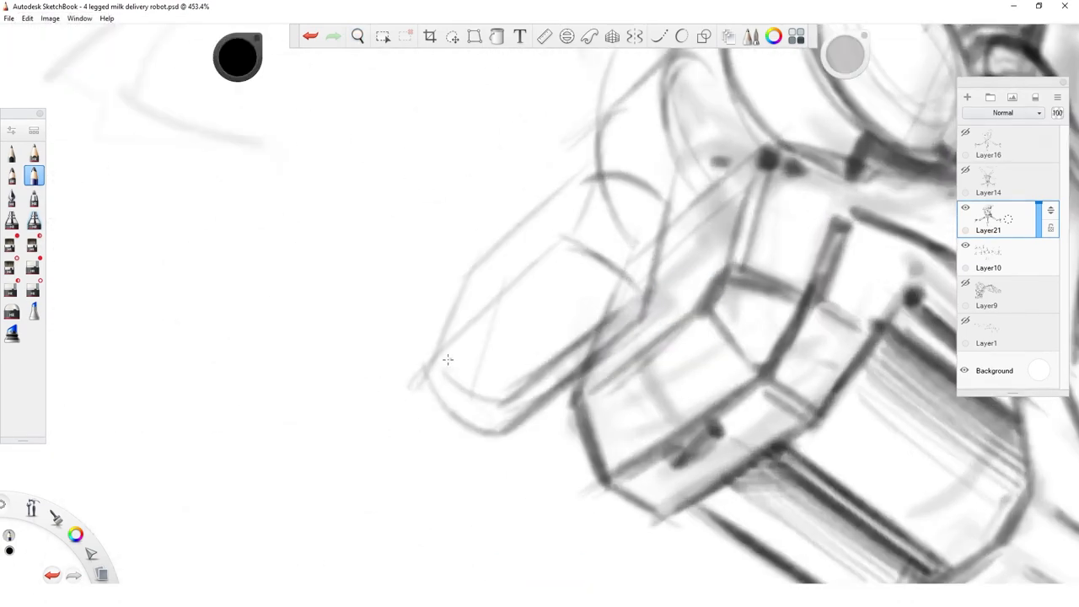
pyautogui.press('space')
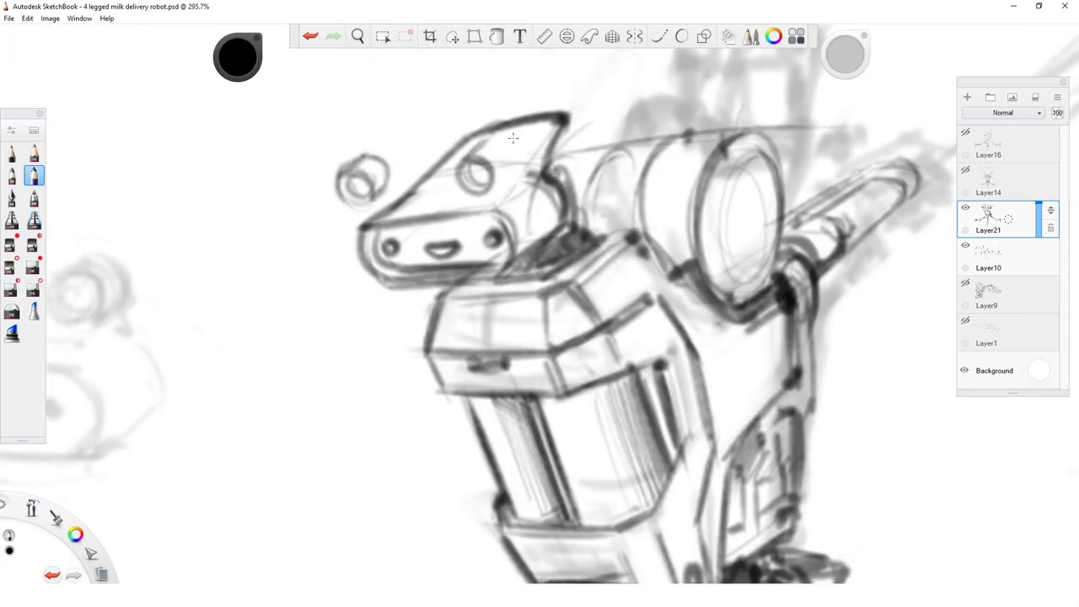
pyautogui.press('space')
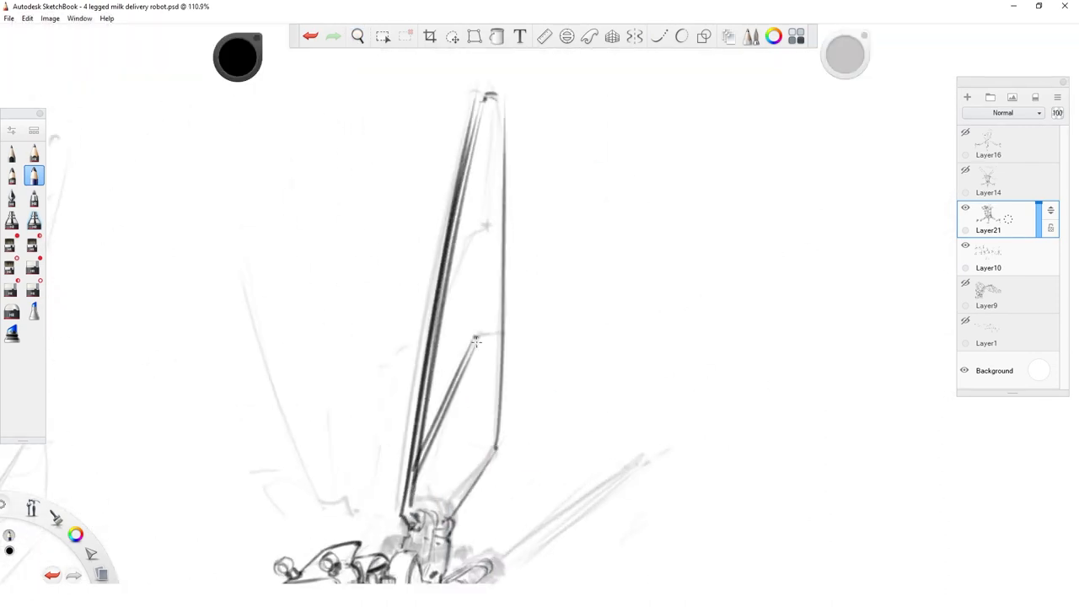
# - Ink both tall ribbed wings and pull back to view the whole cleaned-up robot
pyautogui.press('space')
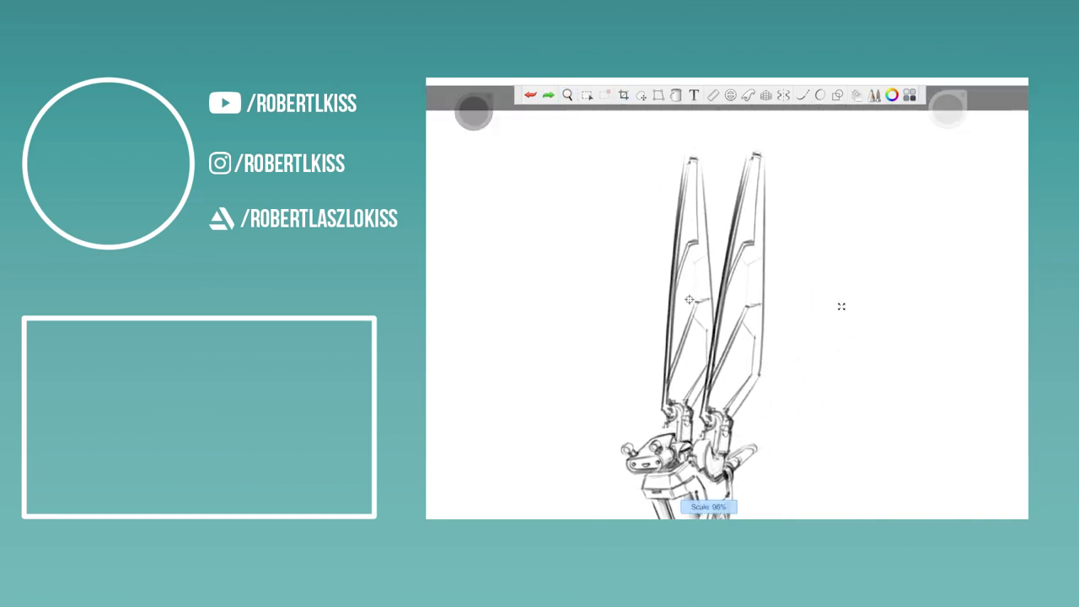
pyautogui.click(566, 95)
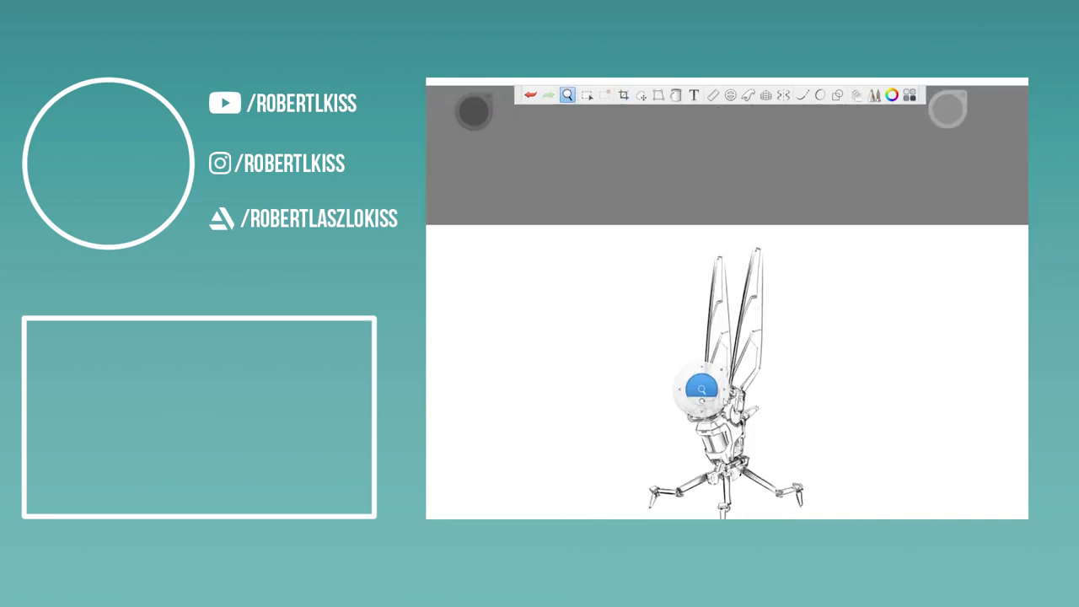